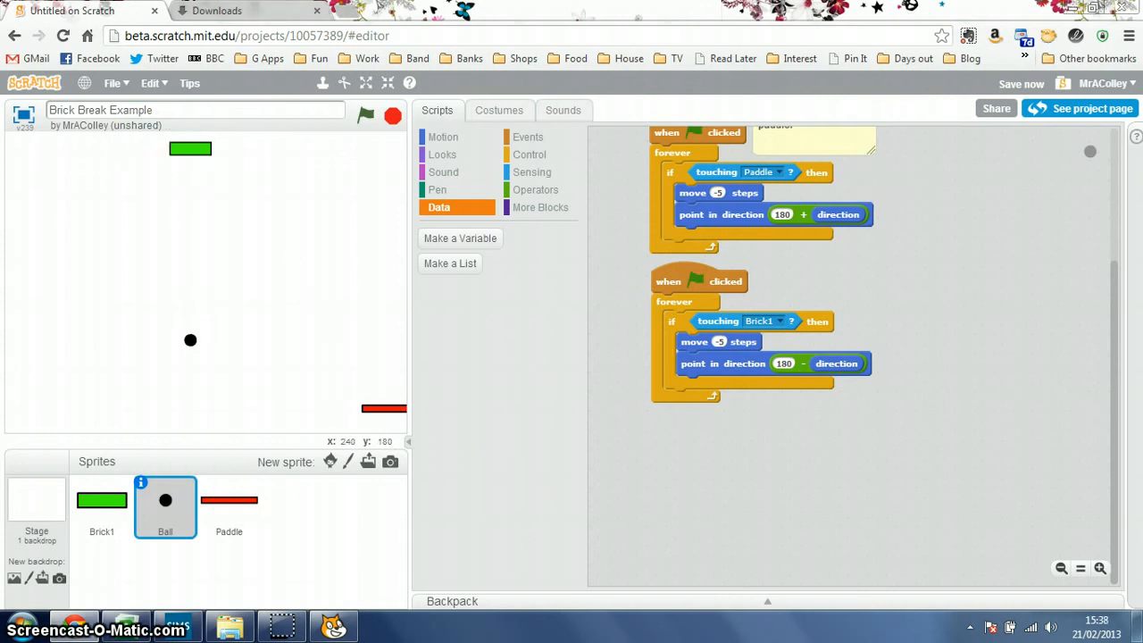
mouse_move(741, 322)
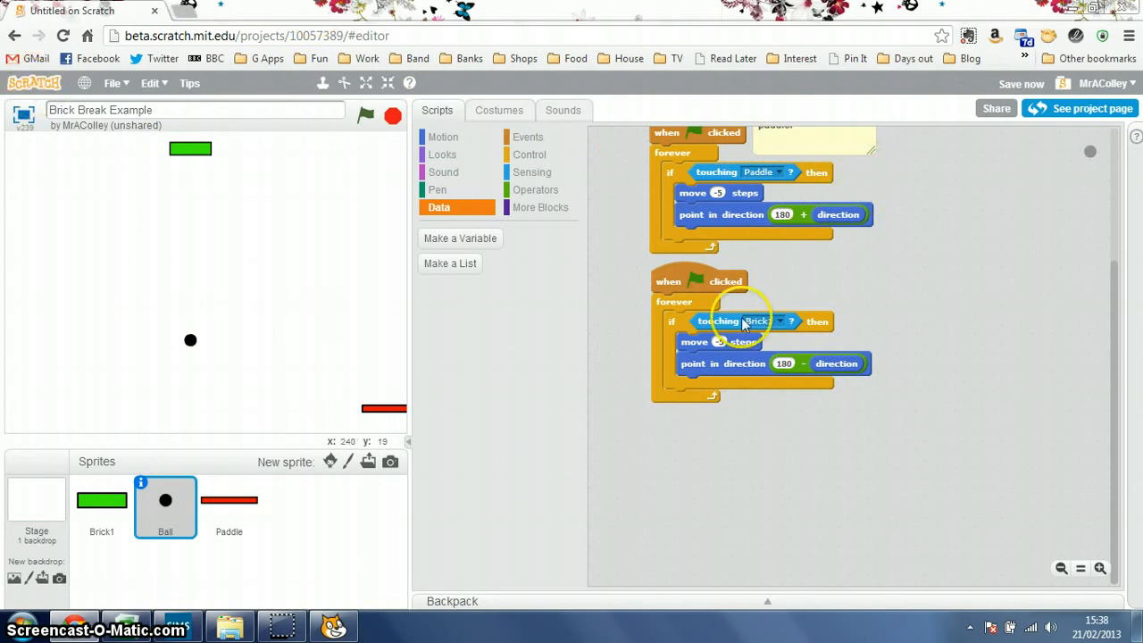
Run and stop the bouncing game, then create the Brick1Hits variable.
scroll("up", 3)
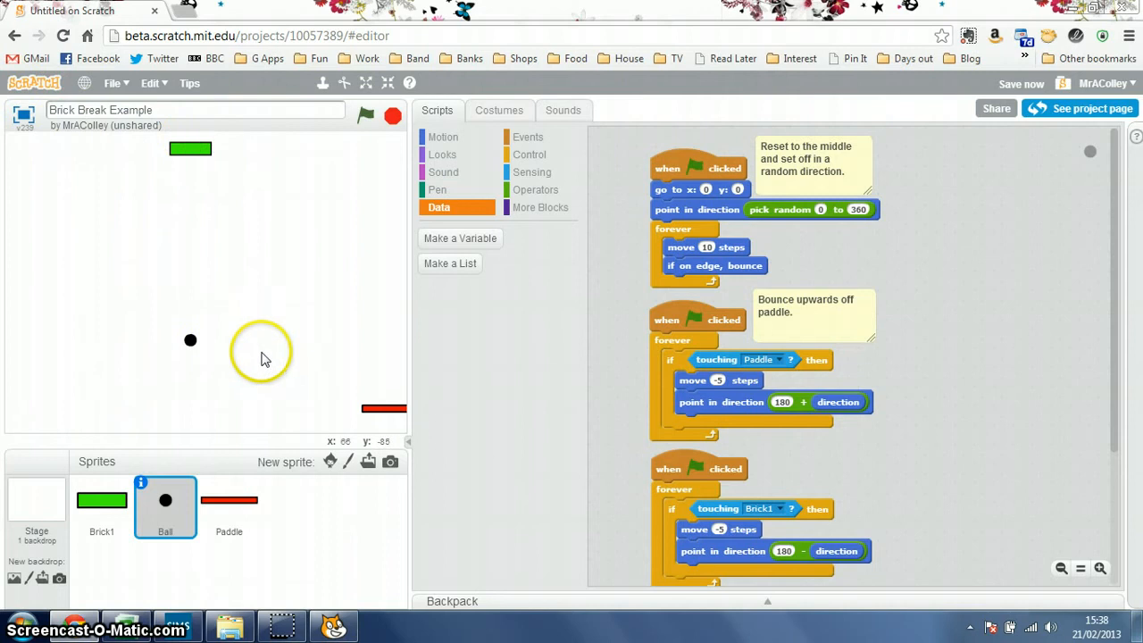
mouse_move(312, 357)
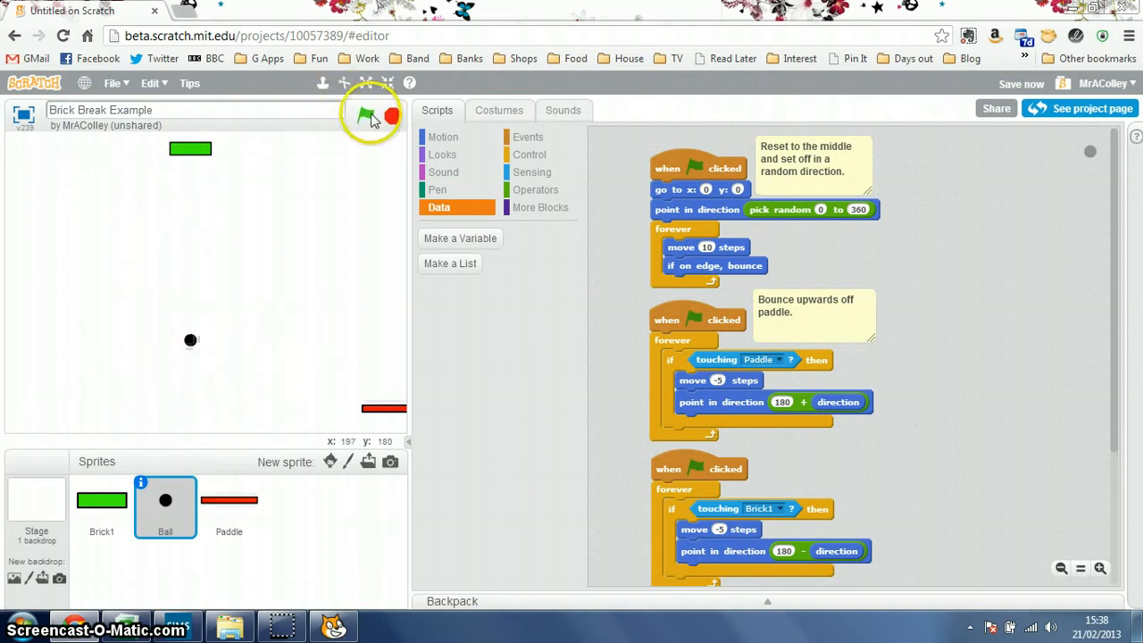
left_click(365, 116)
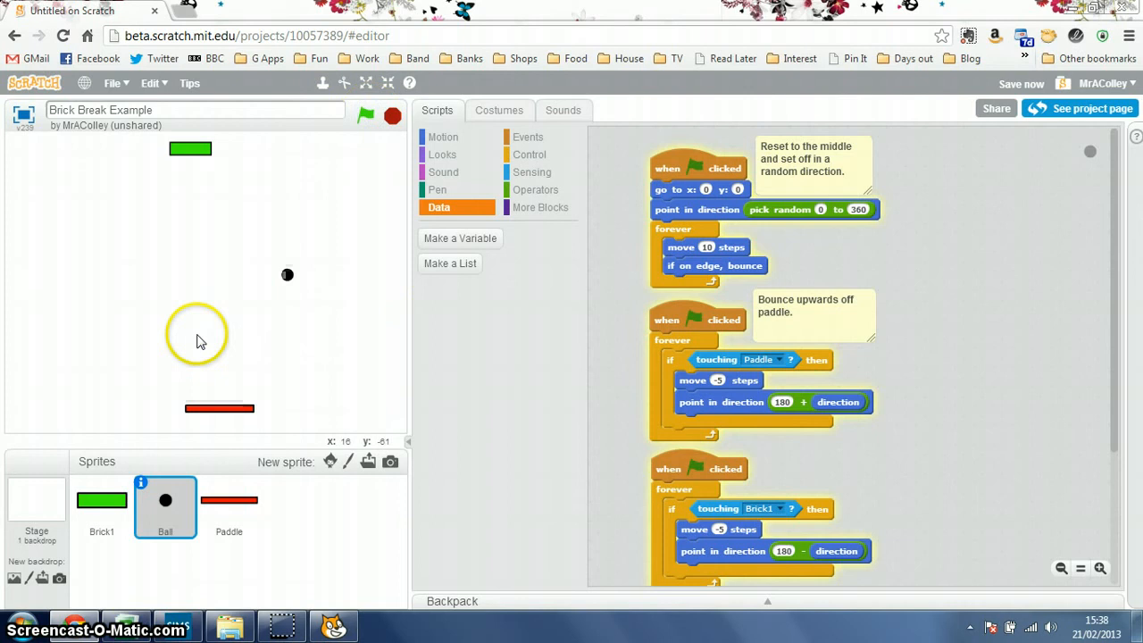
mouse_move(205, 224)
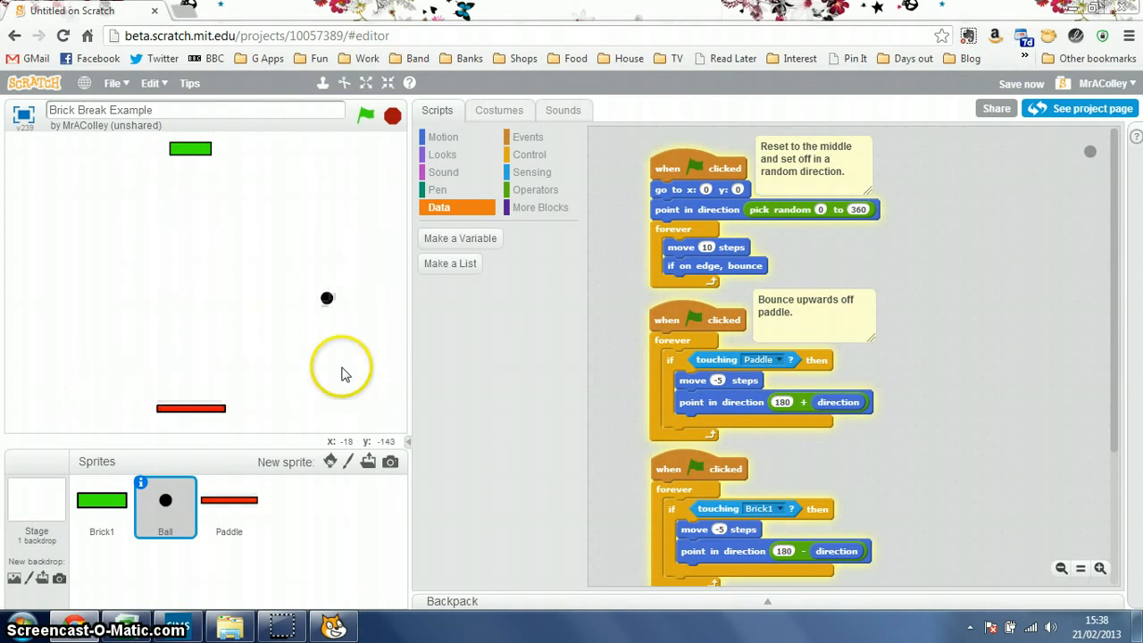
left_click(365, 115)
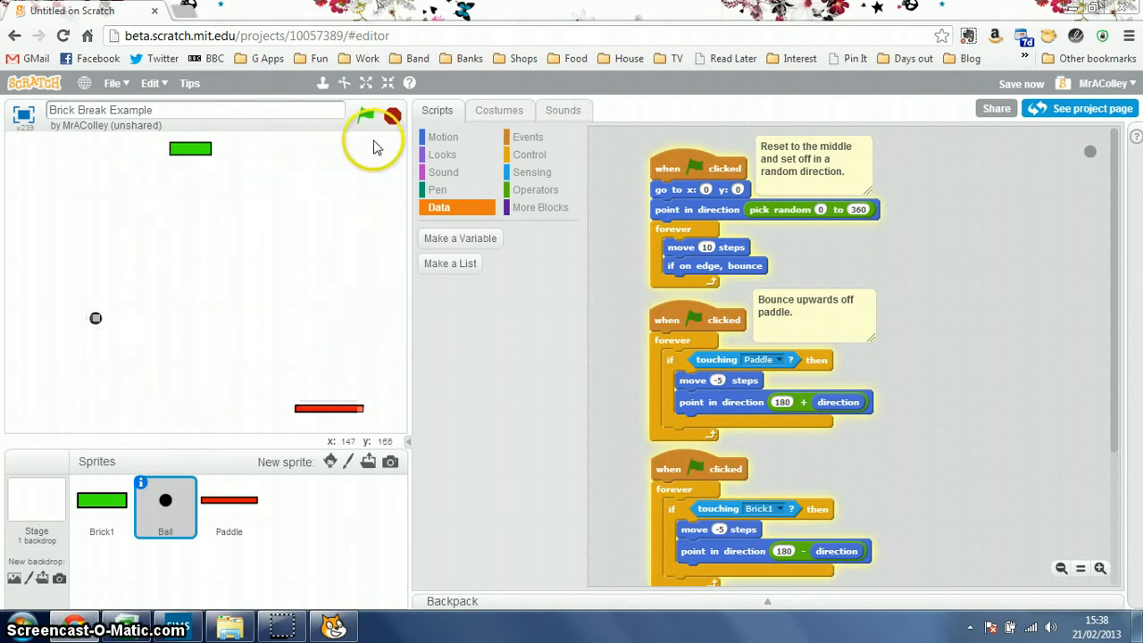
left_click(365, 117)
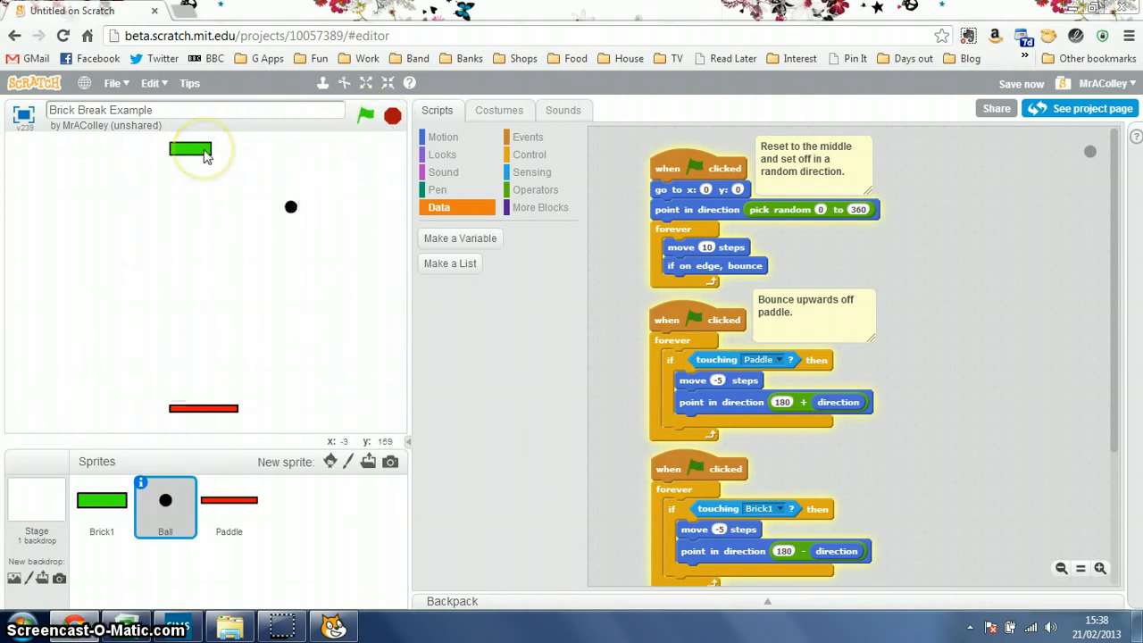
left_click(365, 116)
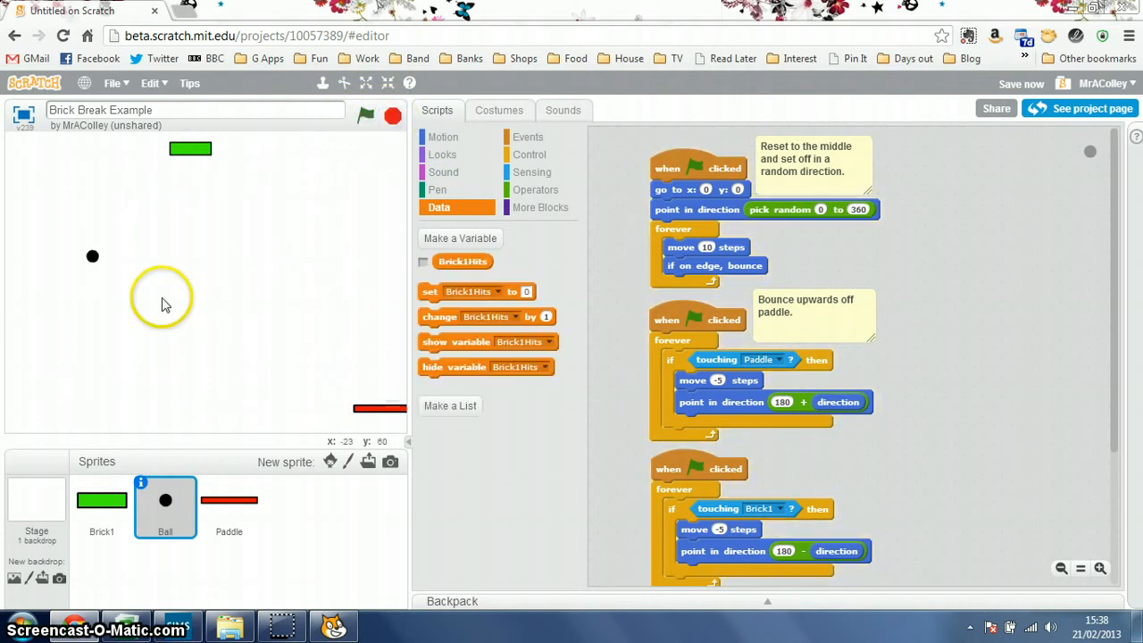
Select Brick1 to show its green-flag script: go to position, Full costume, show.
left_click(102, 500)
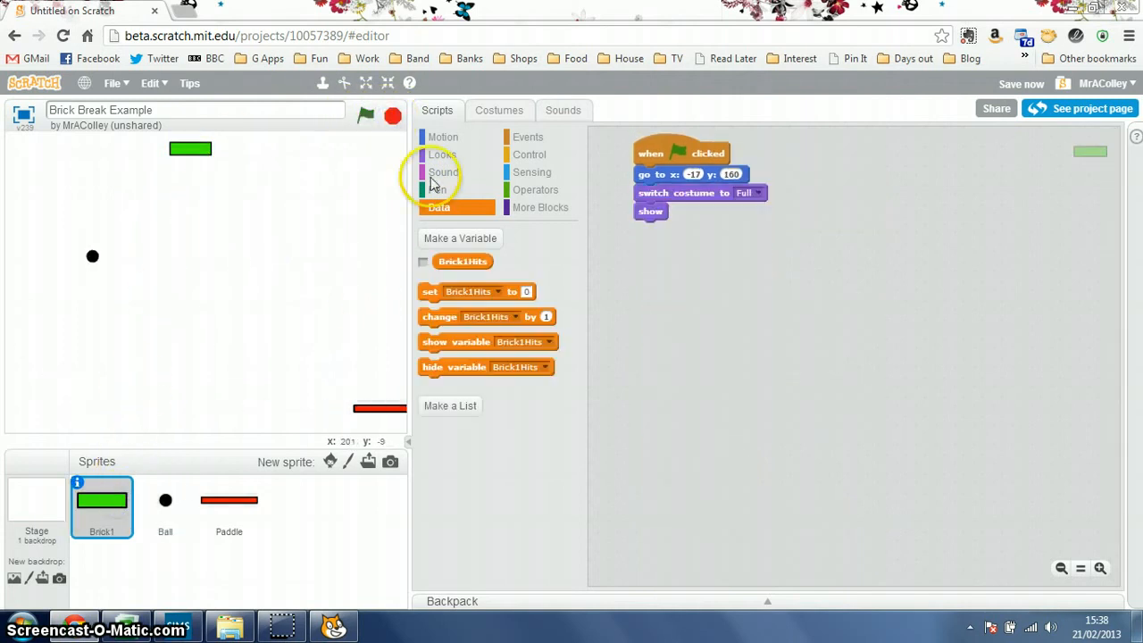
mouse_move(521, 117)
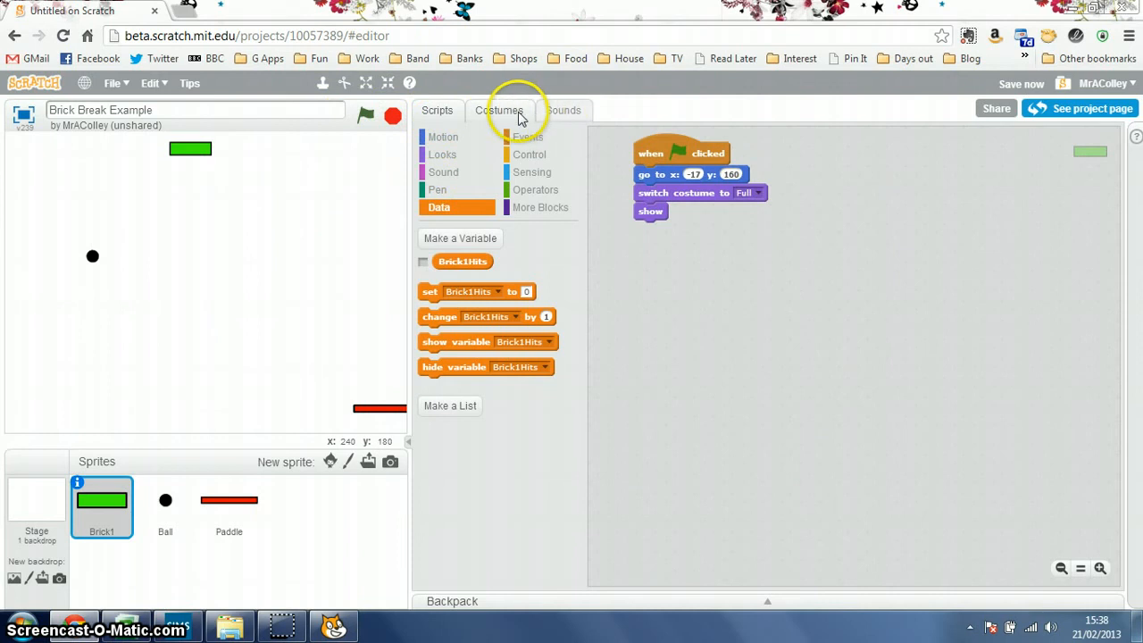
mouse_move(509, 110)
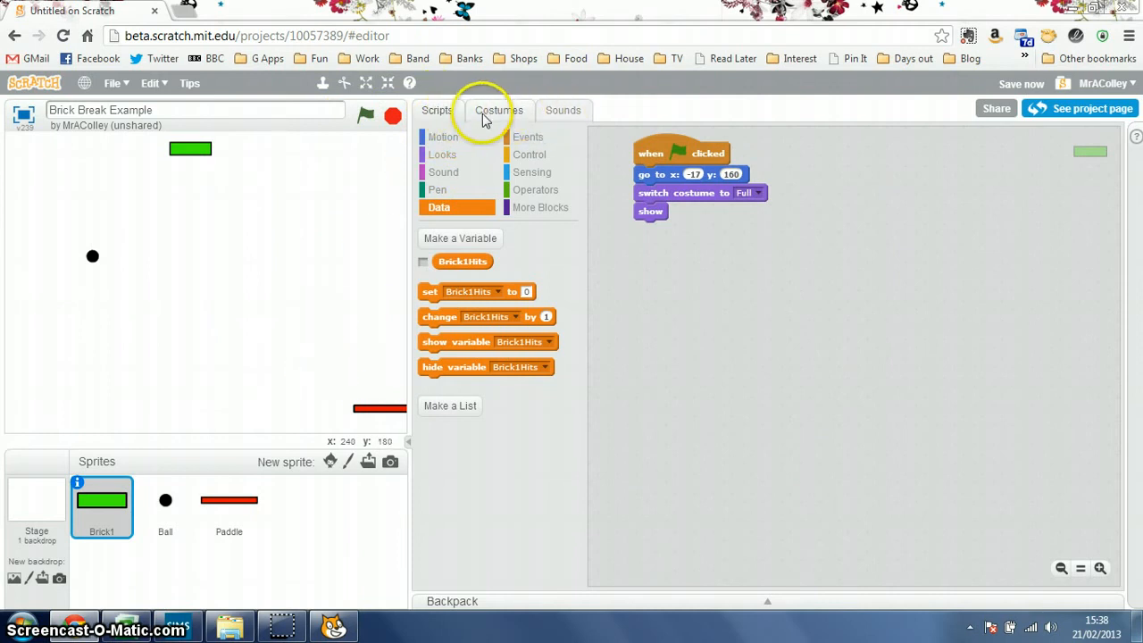
Preview Brick1's Break1 and Break2 costumes, then return it to Full.
left_click(498, 110)
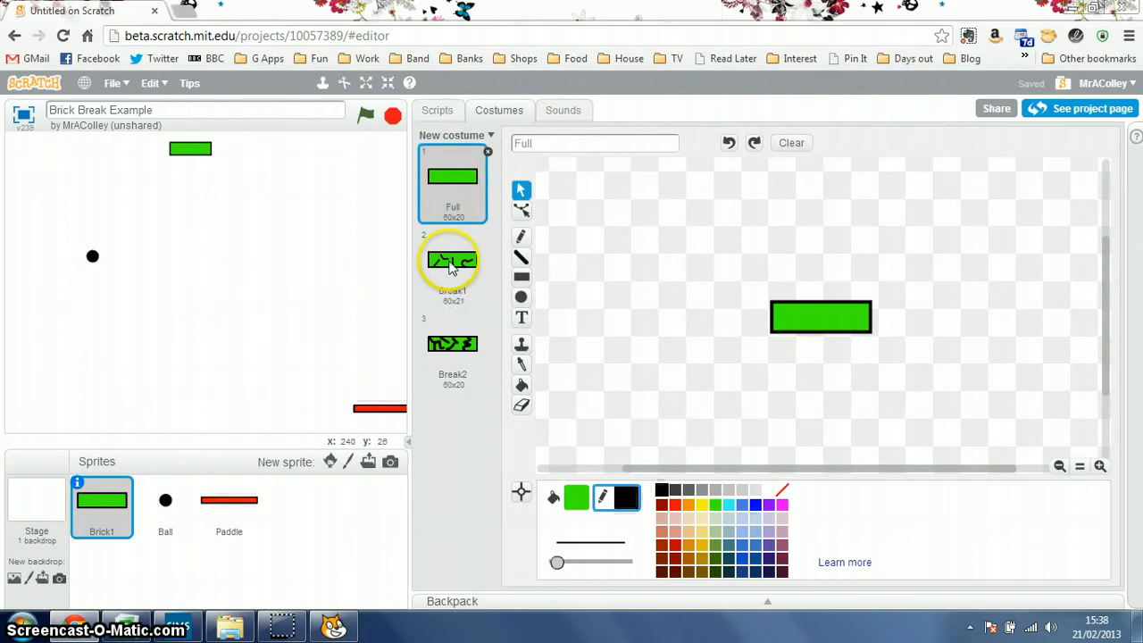
left_click(452, 259)
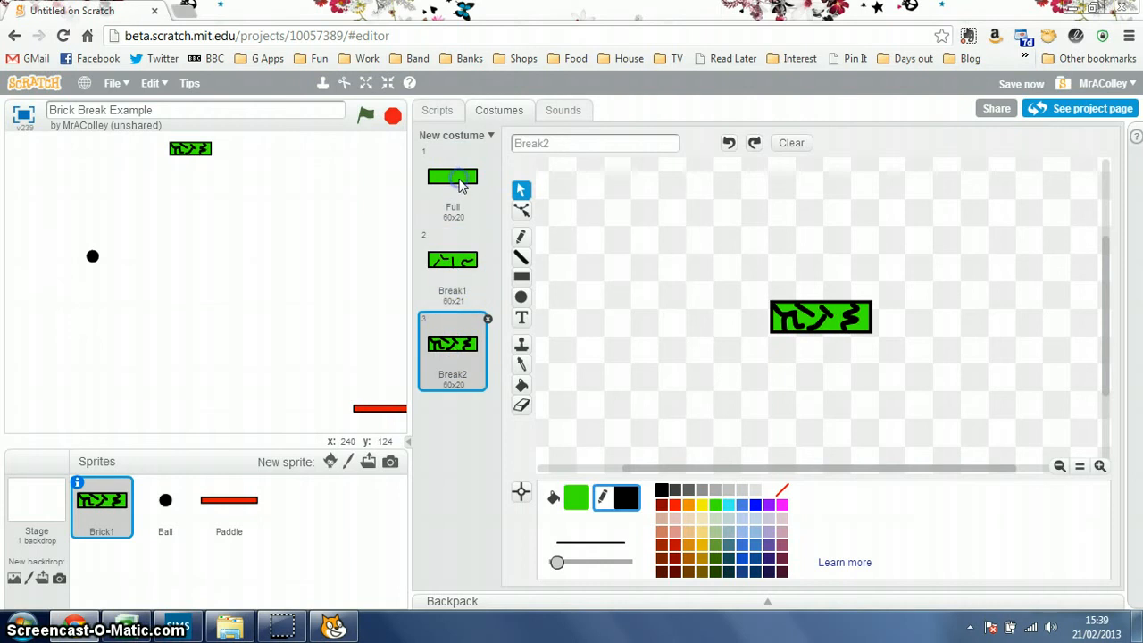
left_click(437, 110)
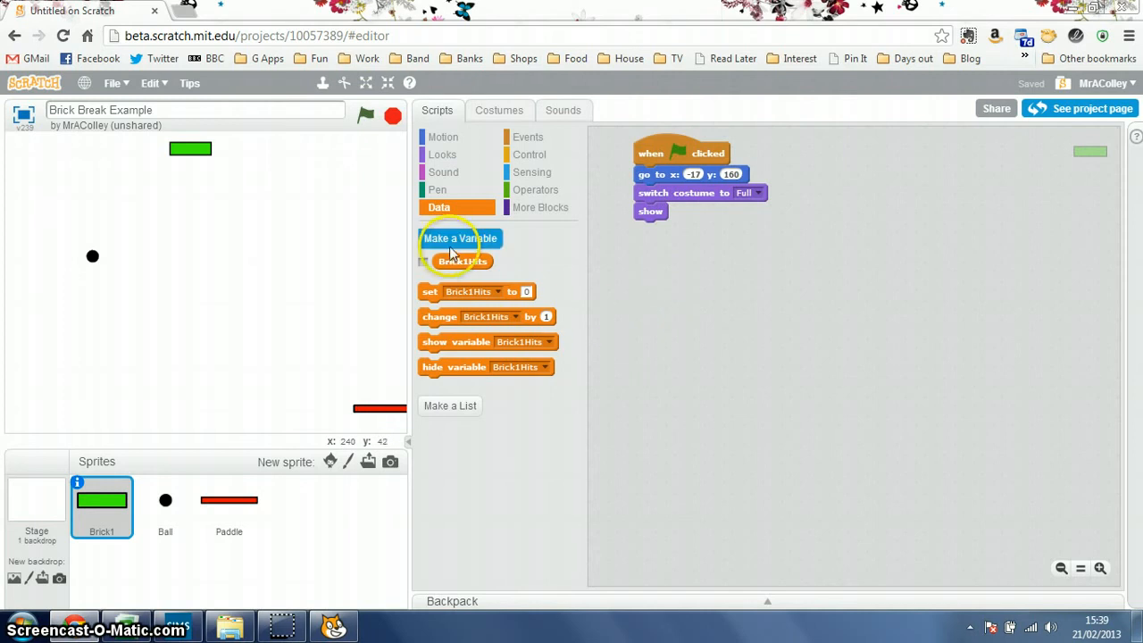
mouse_move(439, 207)
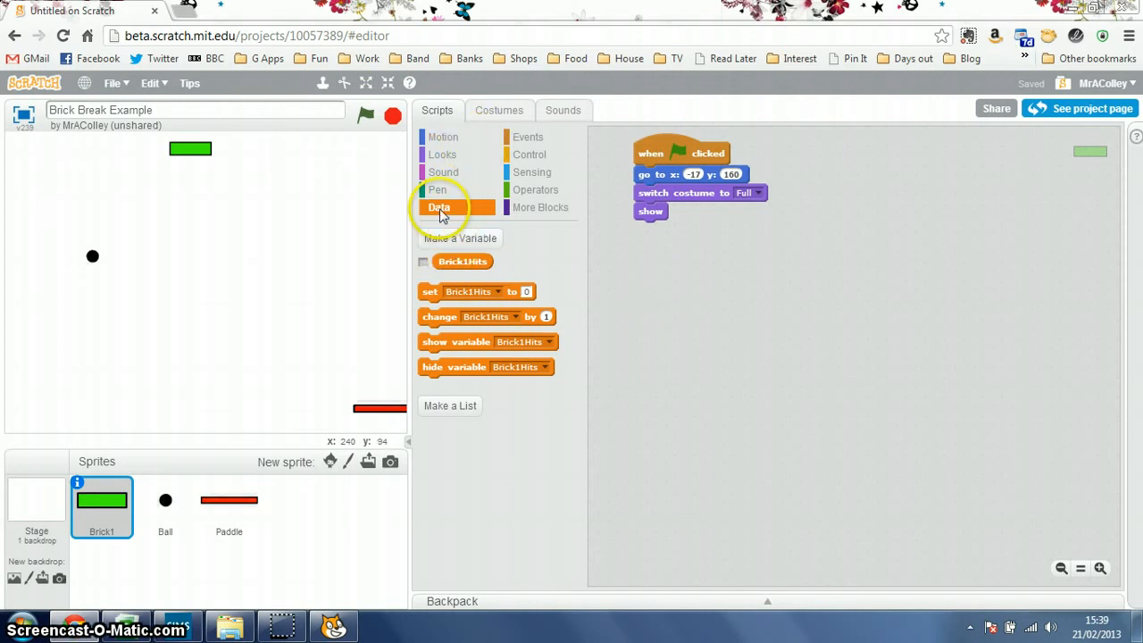
mouse_move(453, 268)
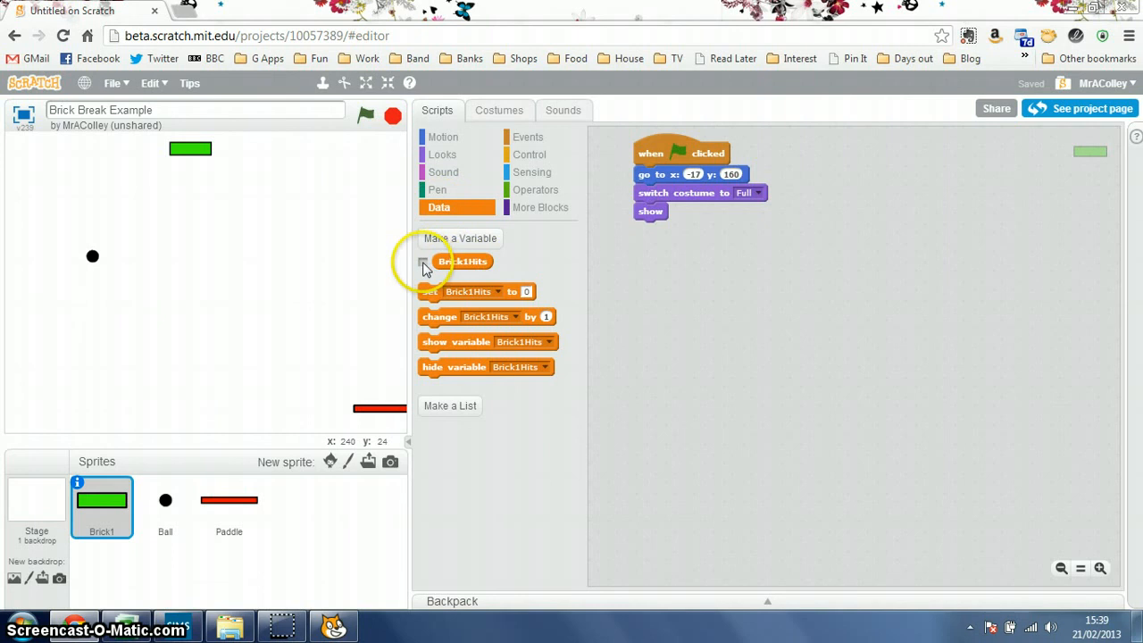
Tick the Brick1Hits checkbox so its stage readout shows 0.
left_click(424, 261)
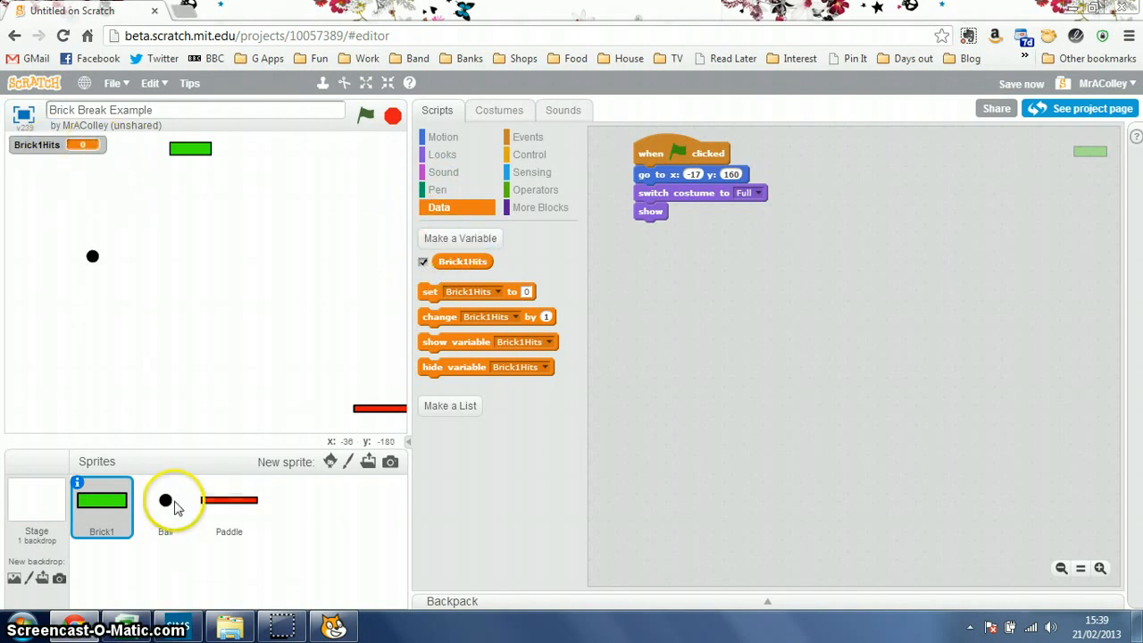
In the Ball's touching-Brick1 if-block, add 'change Brick1Hits by 1' and 'wait 0.5 secs'.
left_click(165, 506)
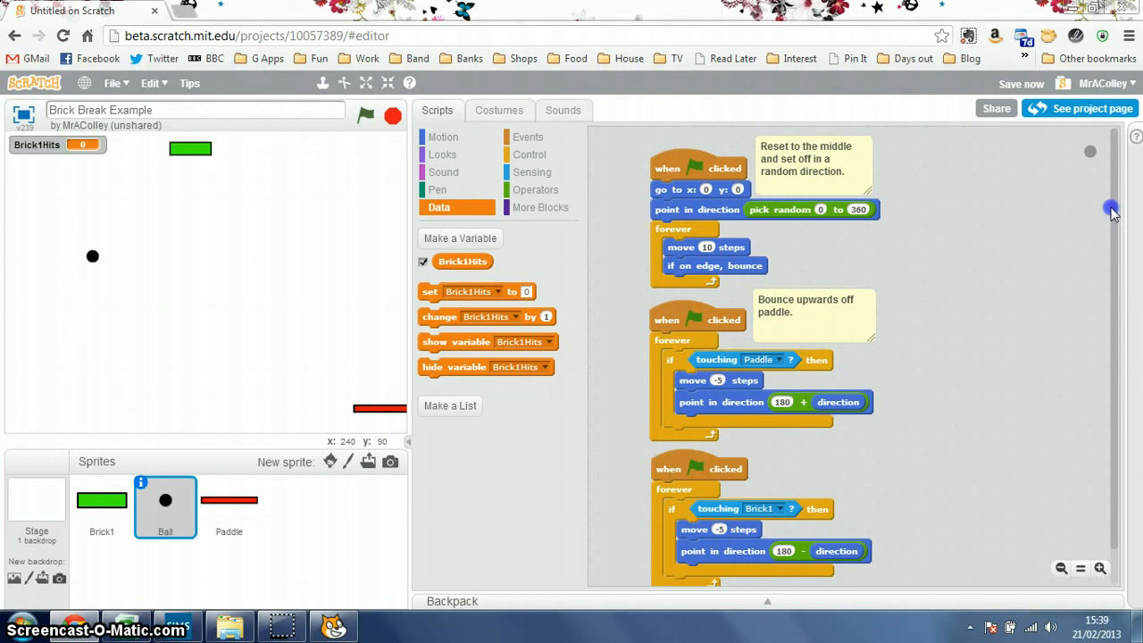
mouse_move(1083, 167)
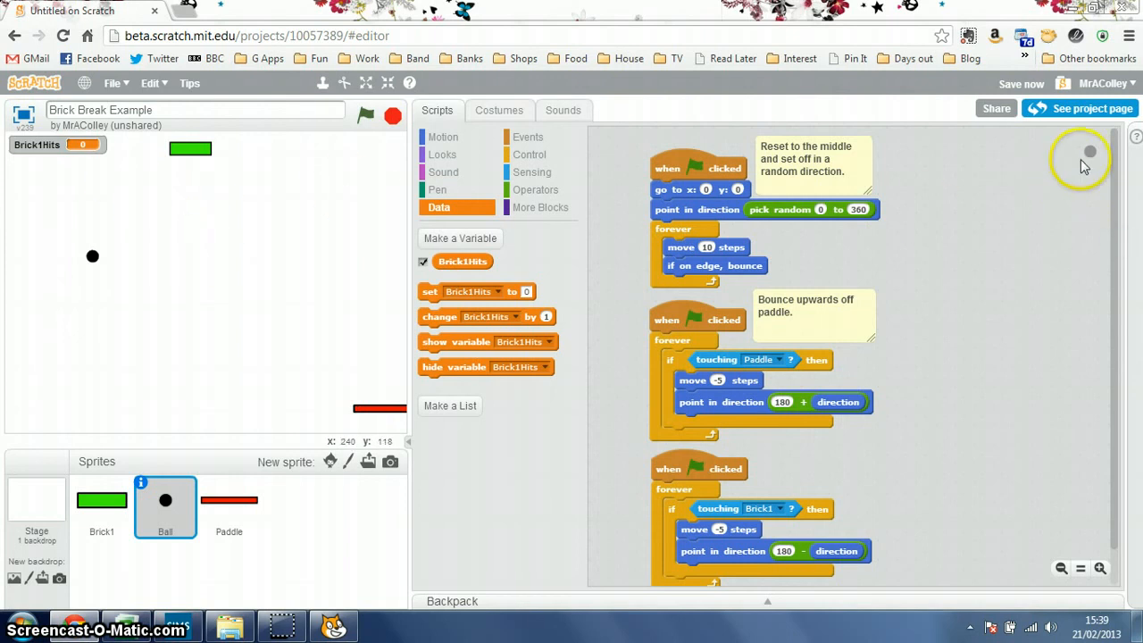
scroll("down", 3)
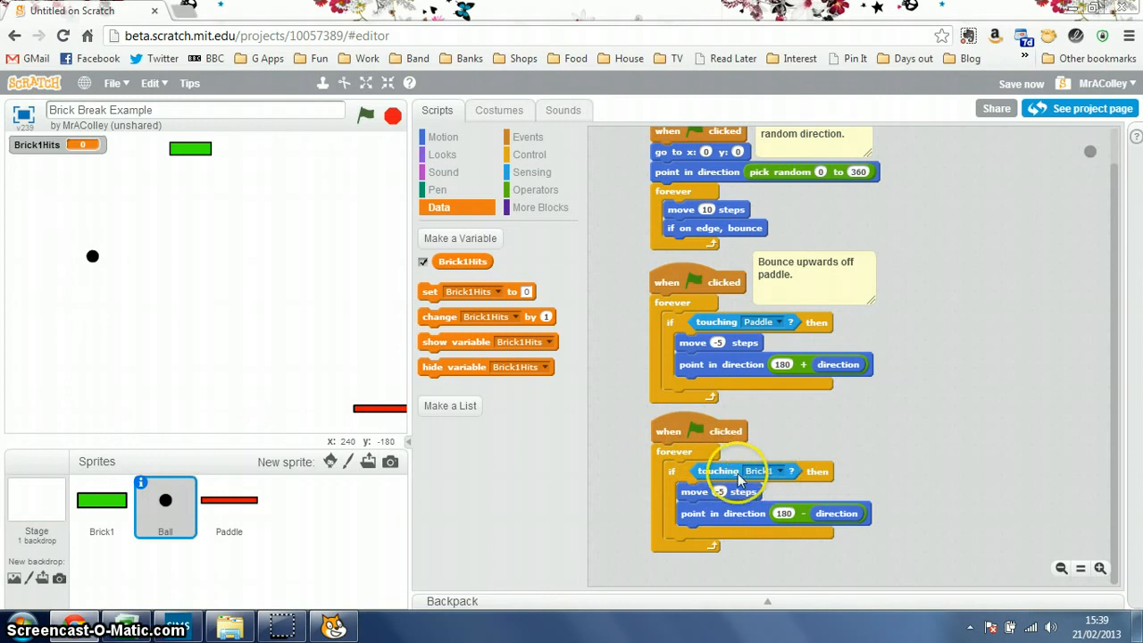
mouse_move(451, 332)
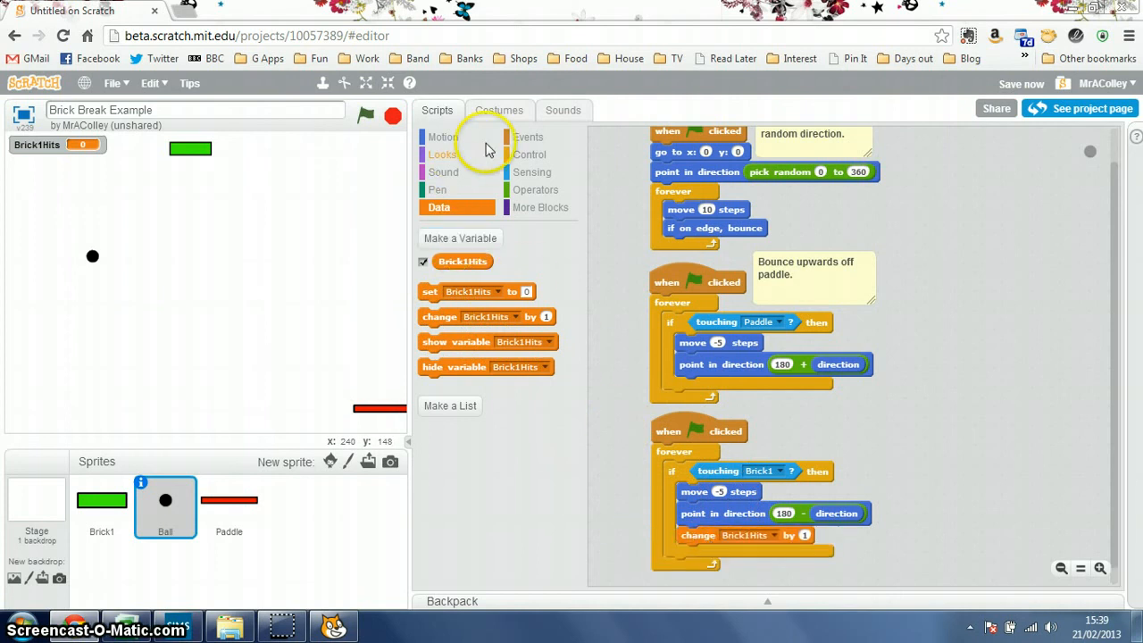
left_click(529, 155)
type(".5")
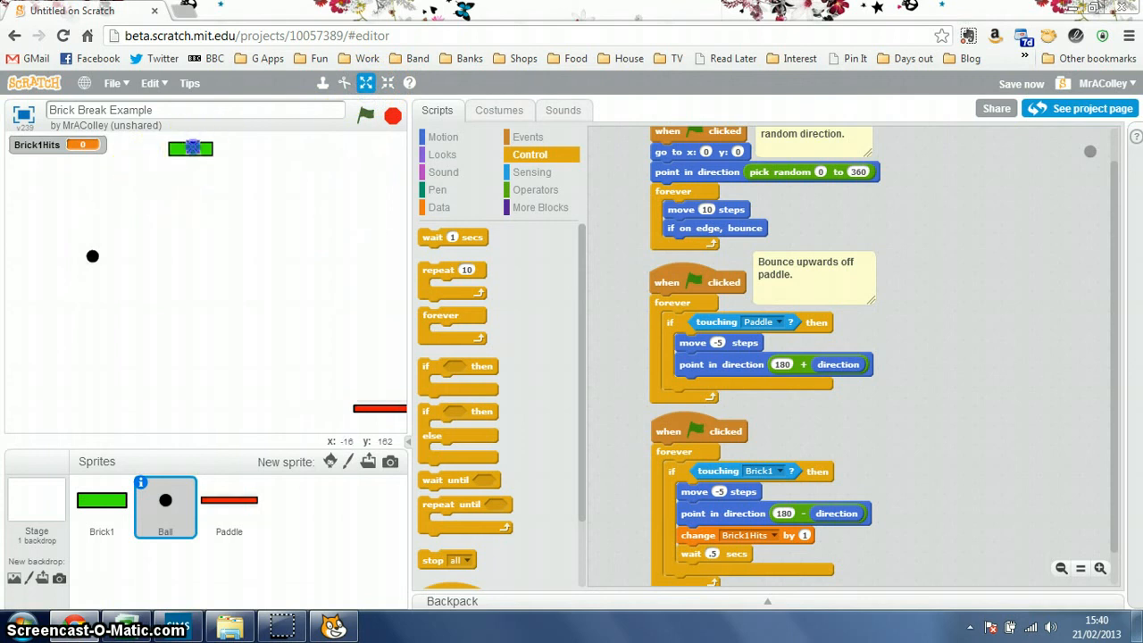
Test the hit counter, then run the Stage's 'set Brick1Hits to 0' green-flag script.
left_click(392, 116)
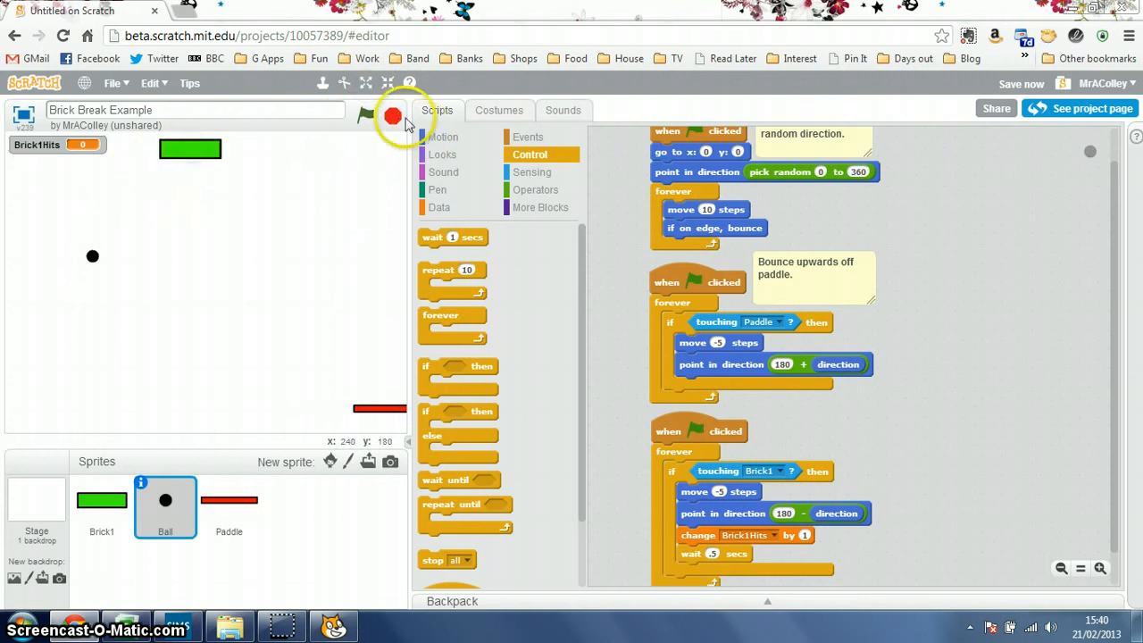
left_click(365, 116)
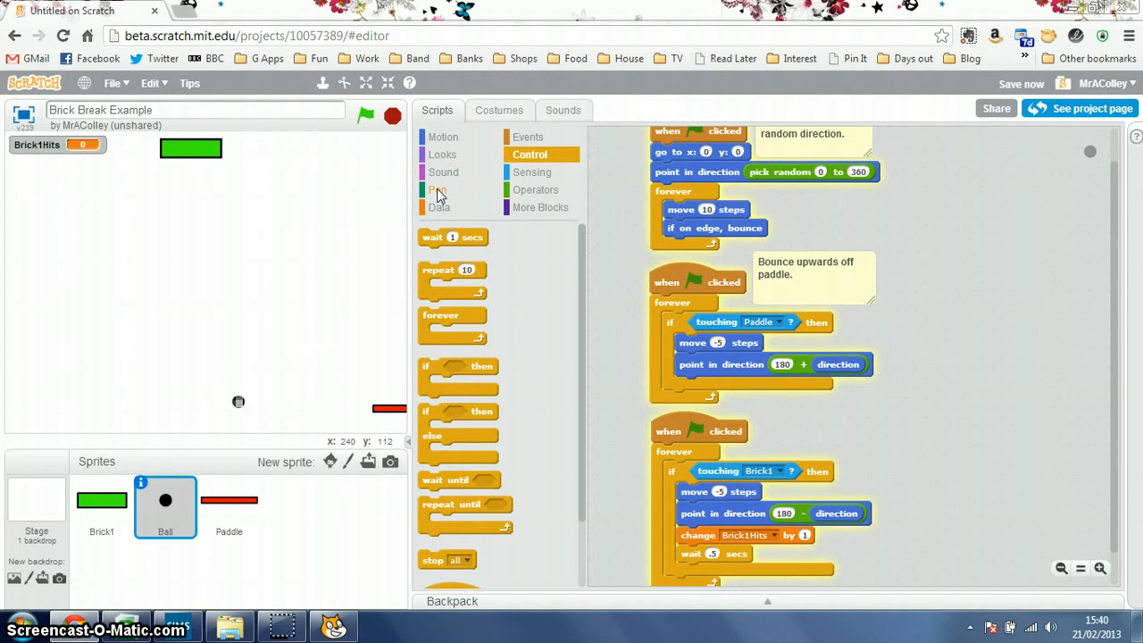
left_click(365, 115)
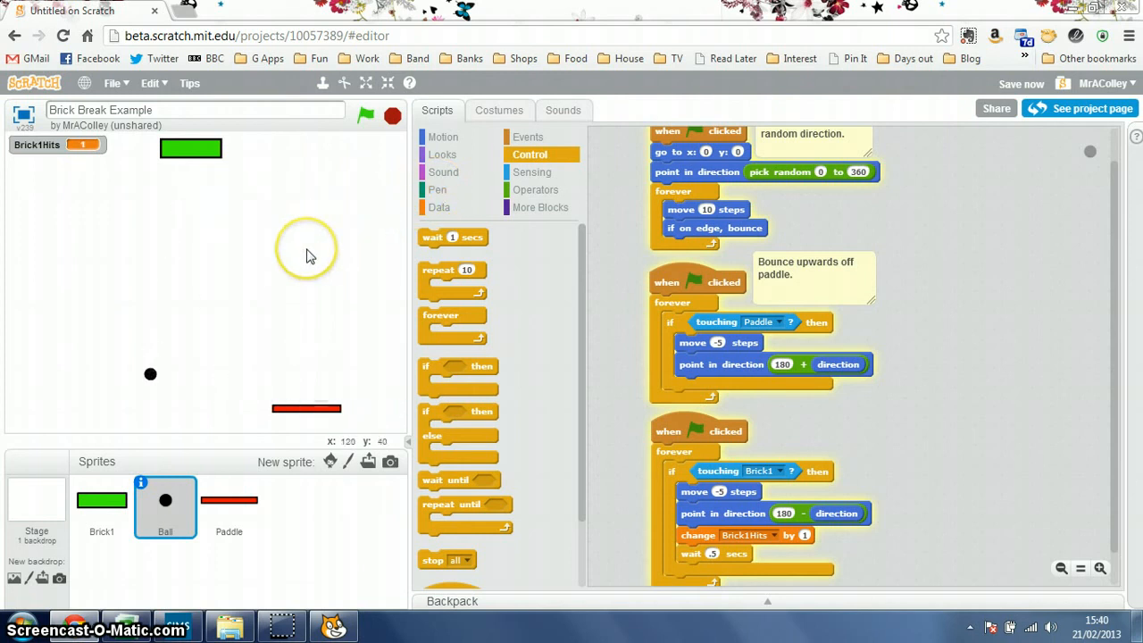
mouse_move(277, 278)
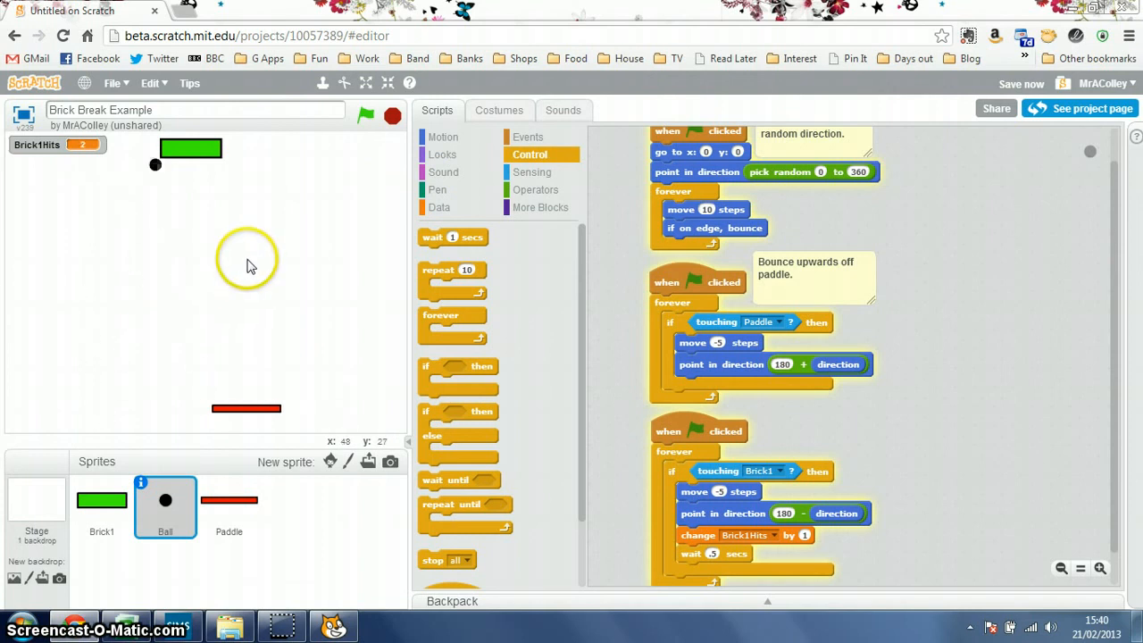
left_click(365, 116)
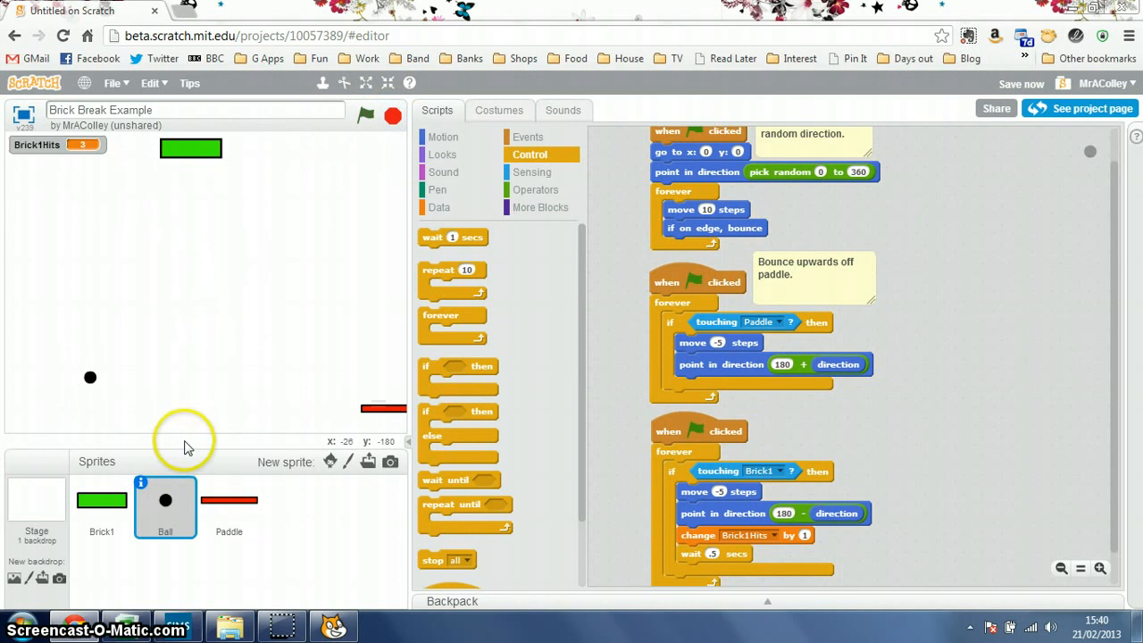
mouse_move(38, 507)
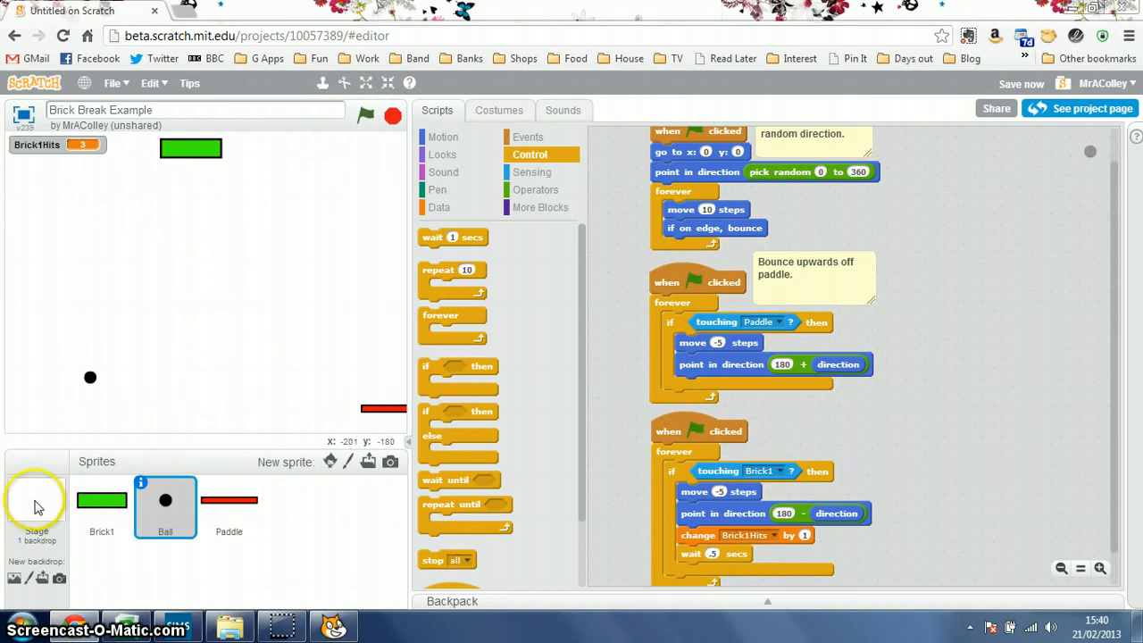
left_click(35, 509)
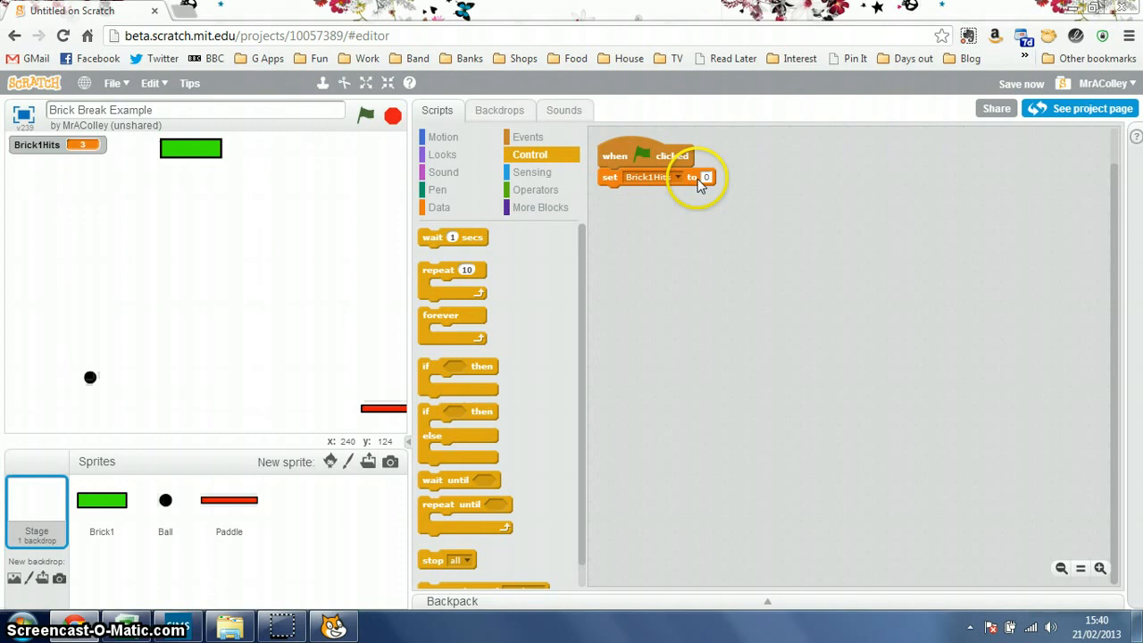
mouse_move(473, 170)
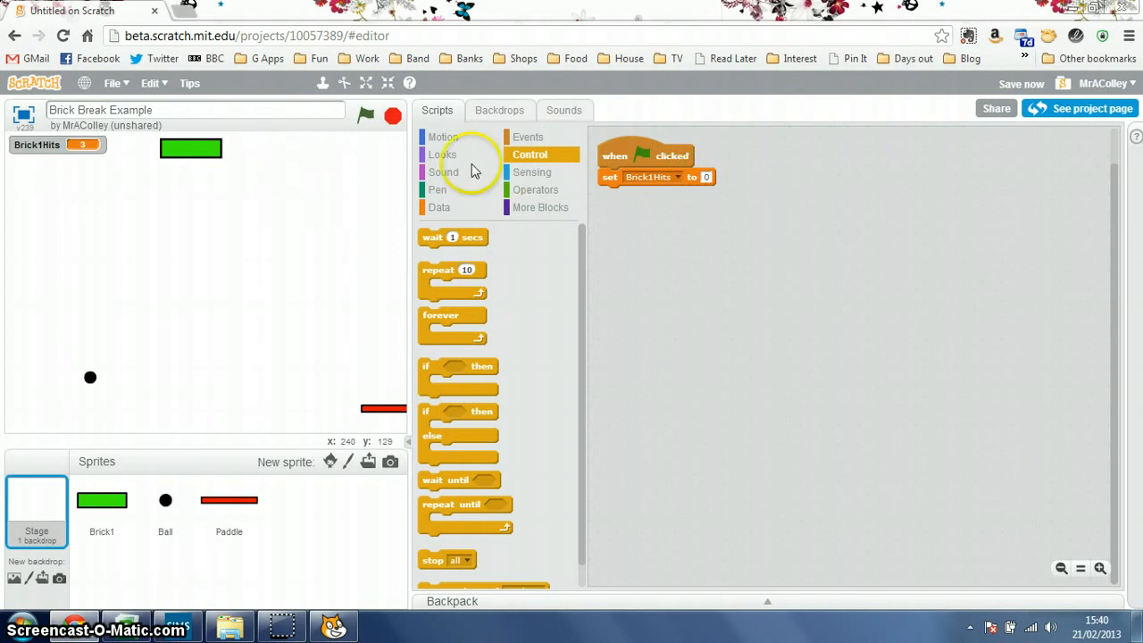
left_click(366, 116)
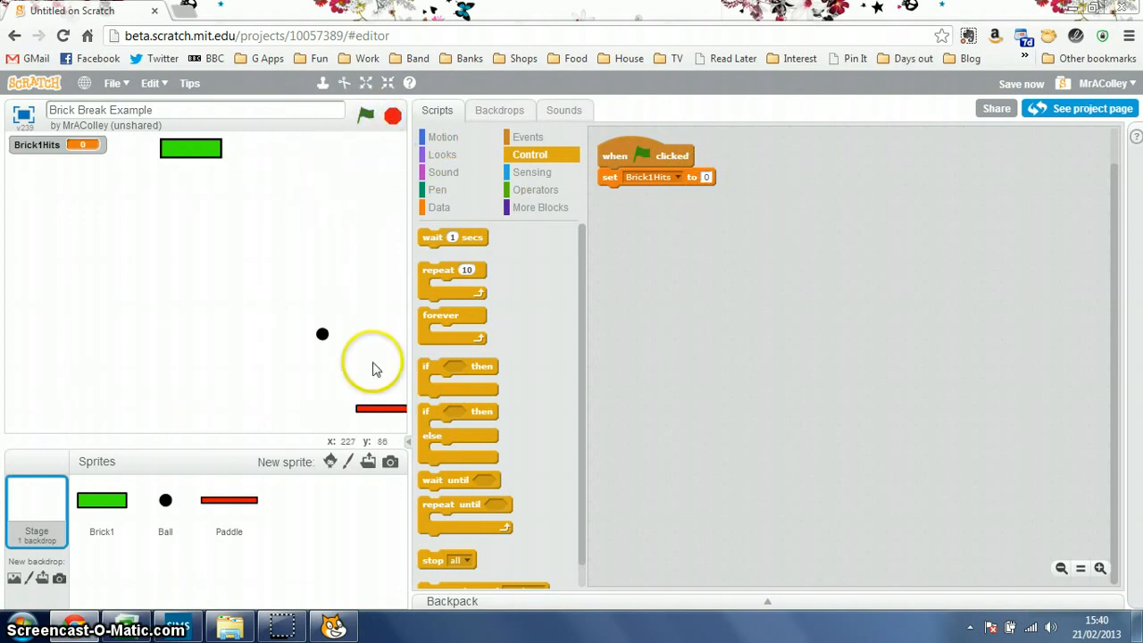
Add 'wait until Brick1Hits = 1' under 'show' in Brick1's script.
left_click(102, 500)
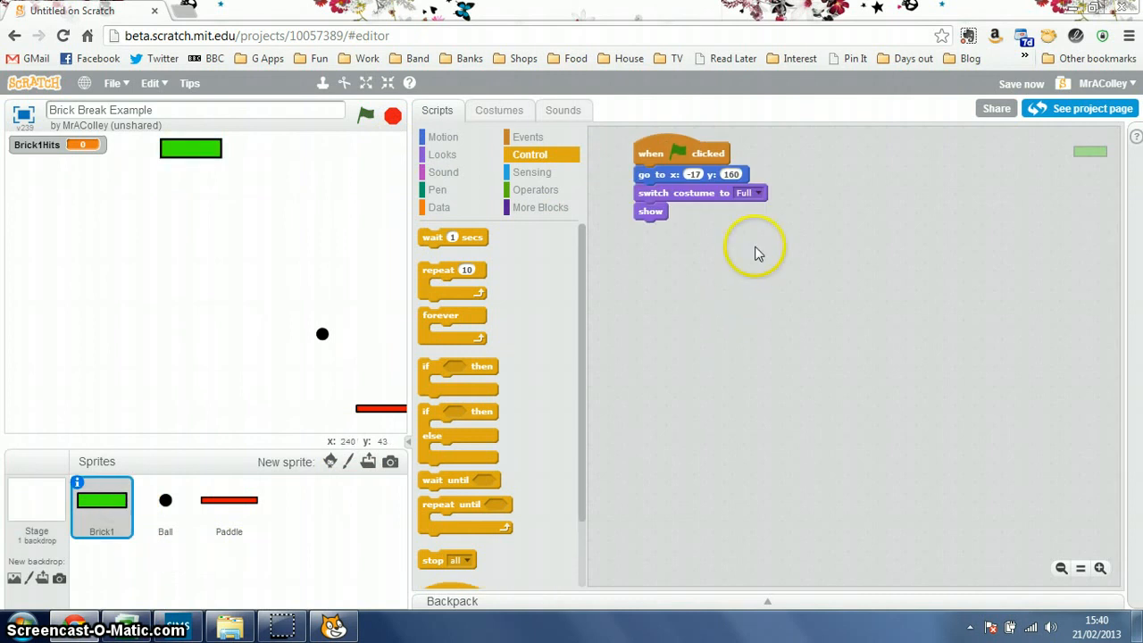
mouse_move(756, 253)
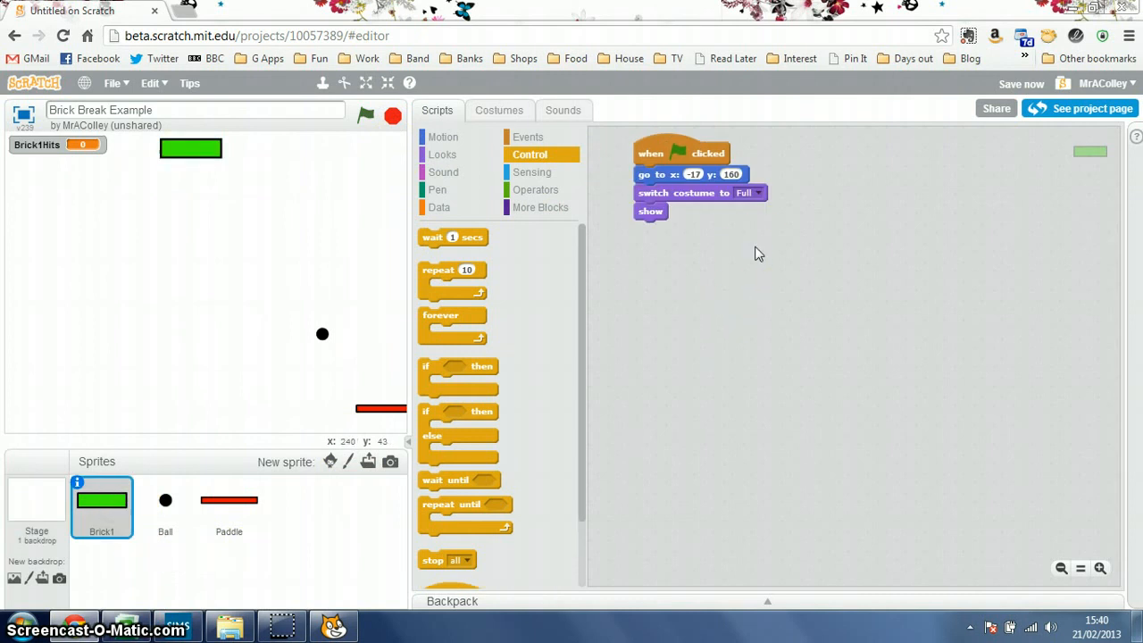
mouse_move(447, 490)
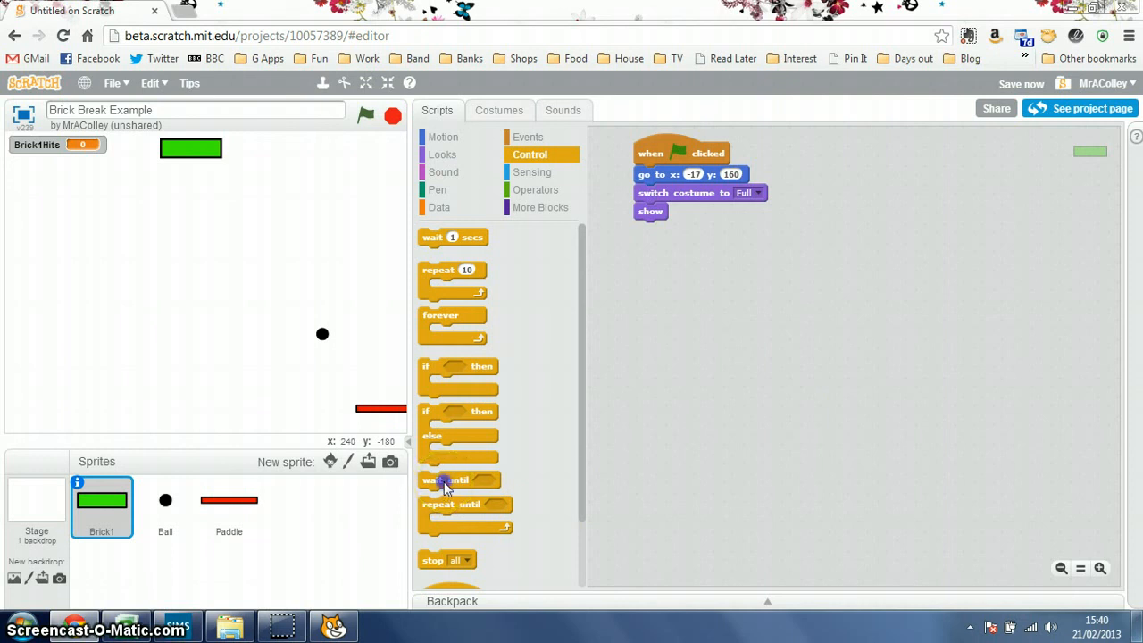
left_click_drag(446, 480, 674, 230)
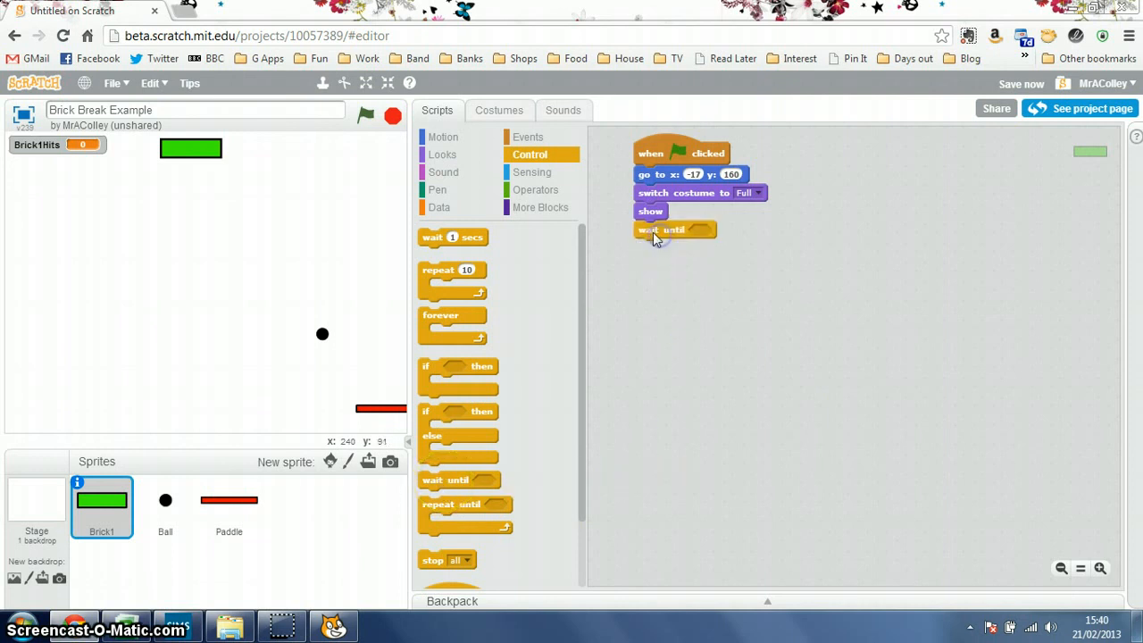
left_click(537, 189)
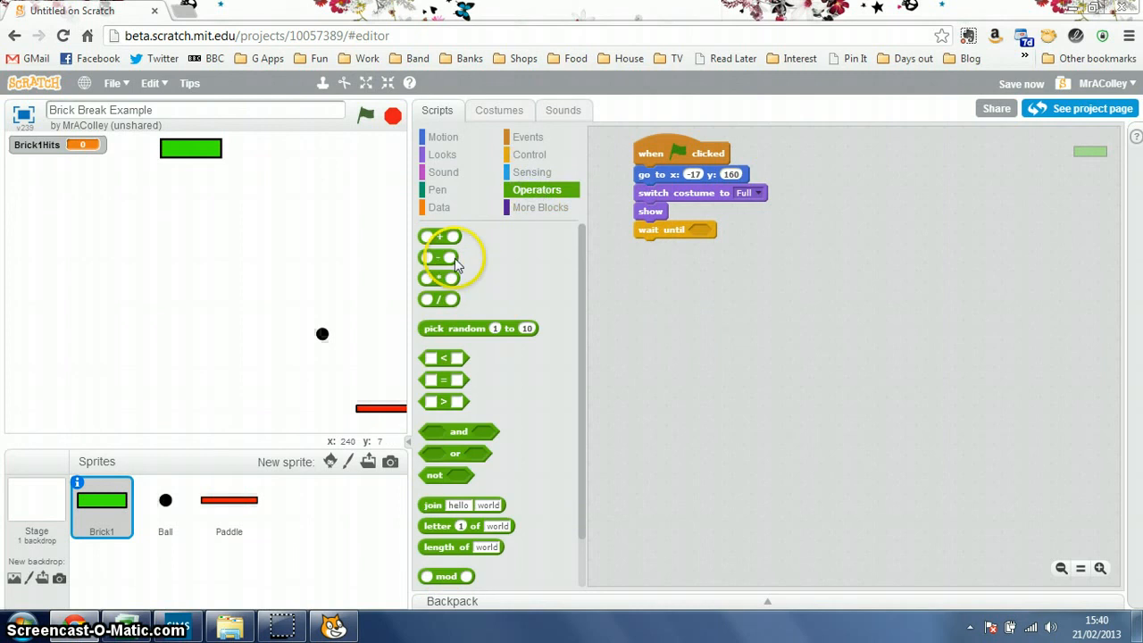
mouse_move(444, 380)
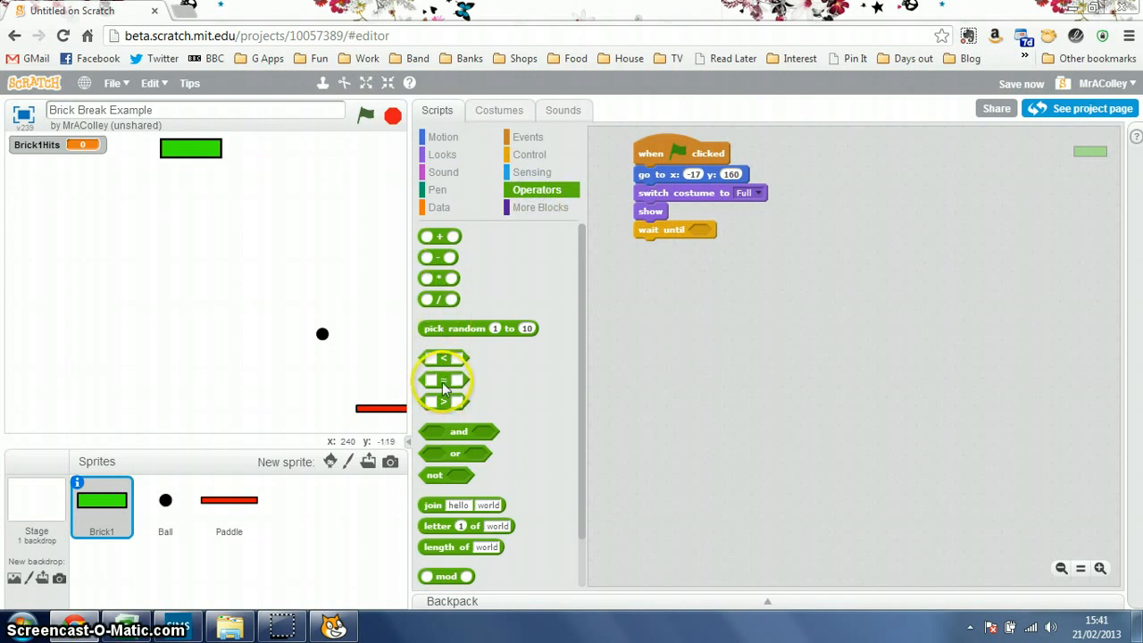
left_click_drag(444, 380, 701, 237)
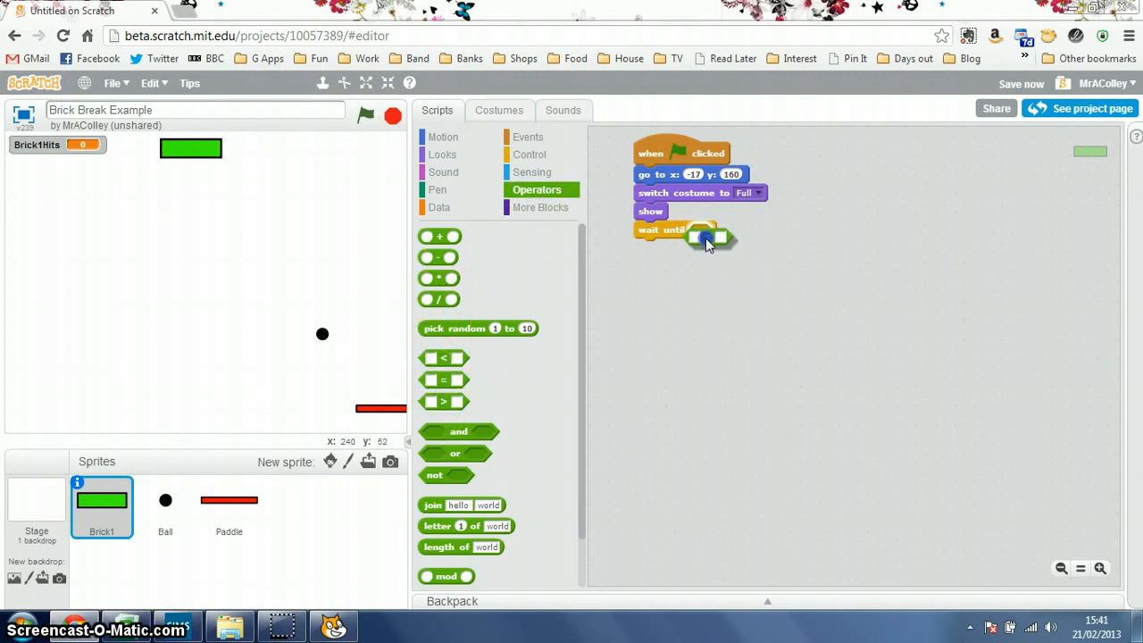
left_click(439, 206)
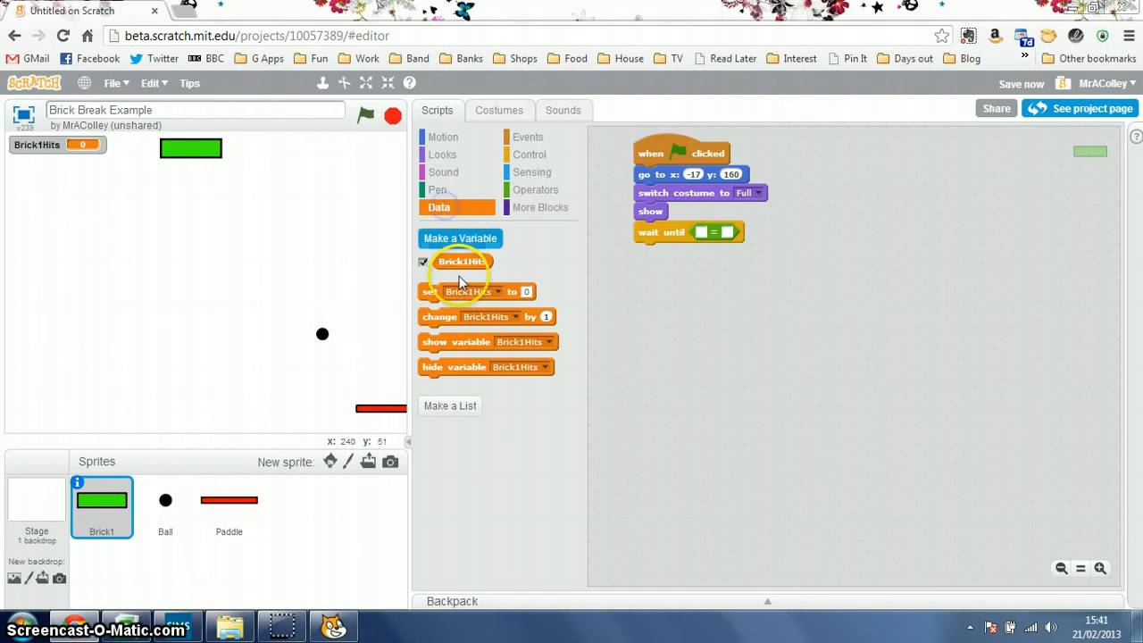
left_click_drag(462, 261, 705, 232)
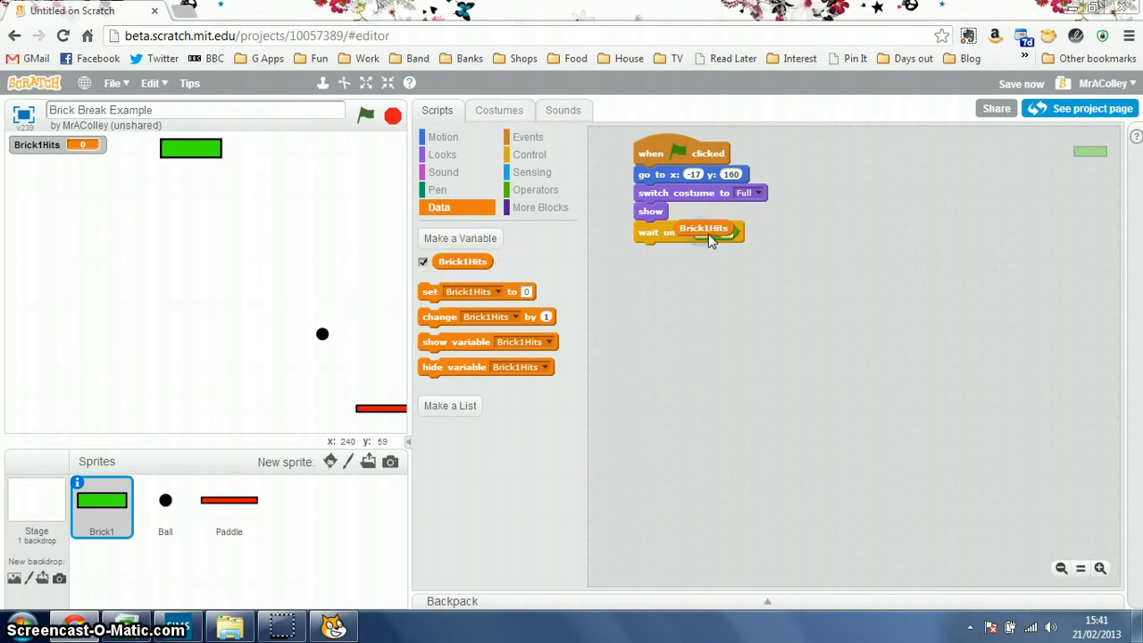
left_click(1021, 83)
type("1")
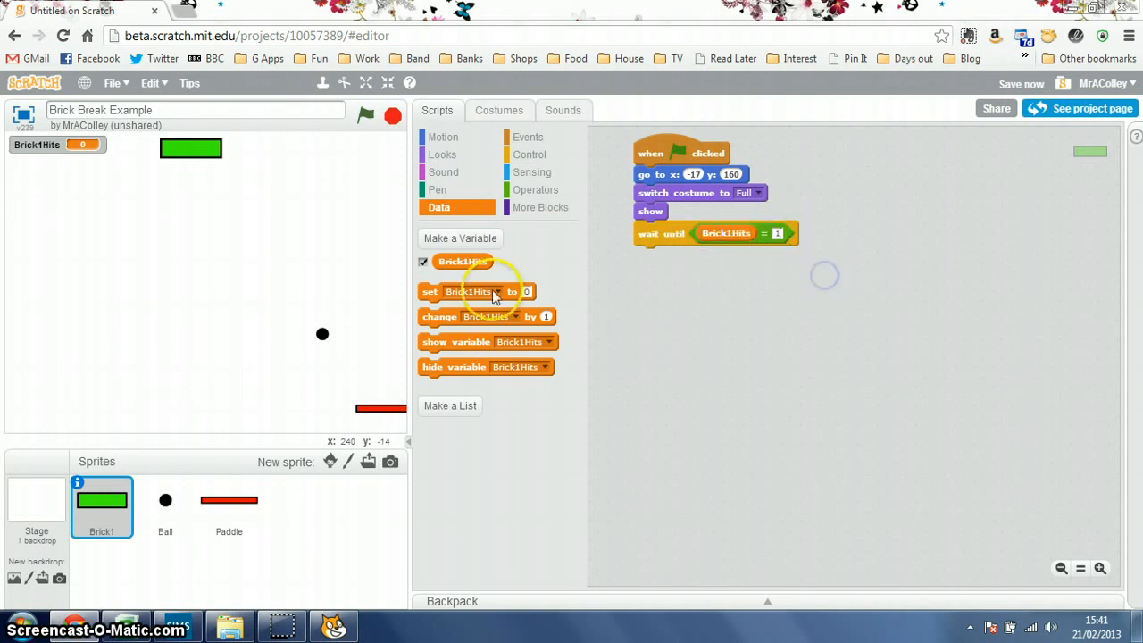
After the first wait, switch Brick1's costume to Break1.
left_click(443, 154)
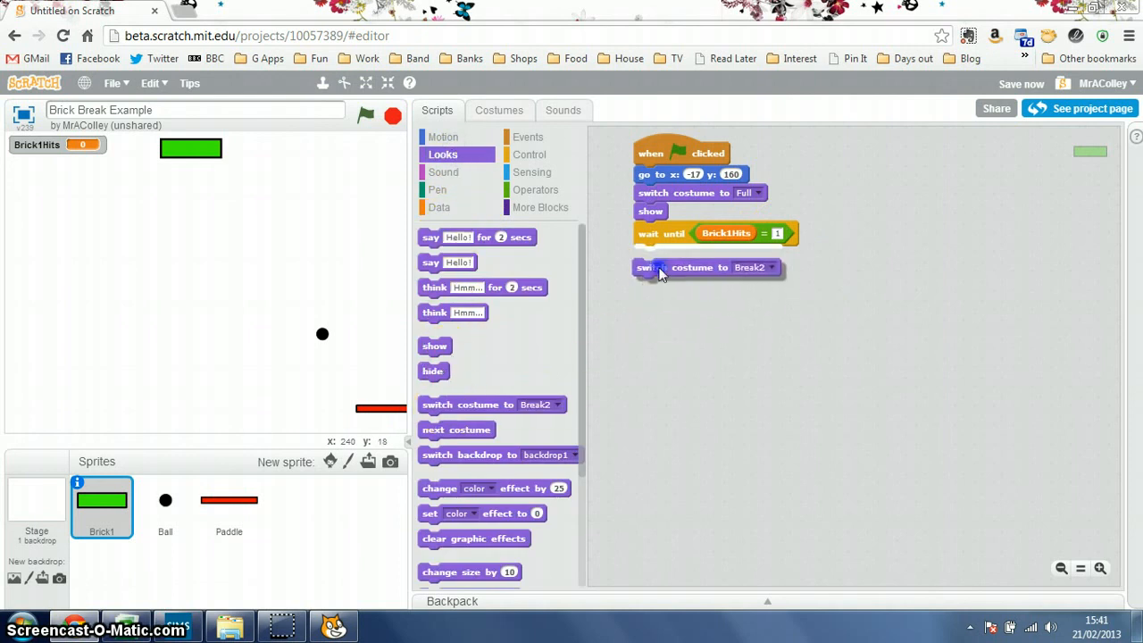
left_click(756, 268)
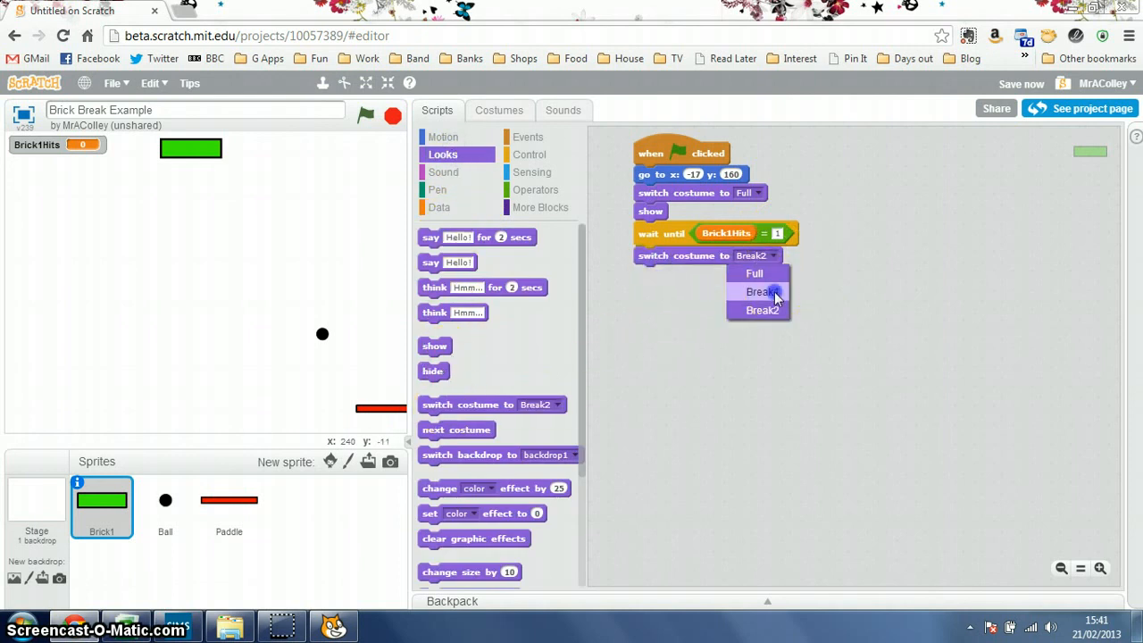
right_click(652, 256)
type("2")
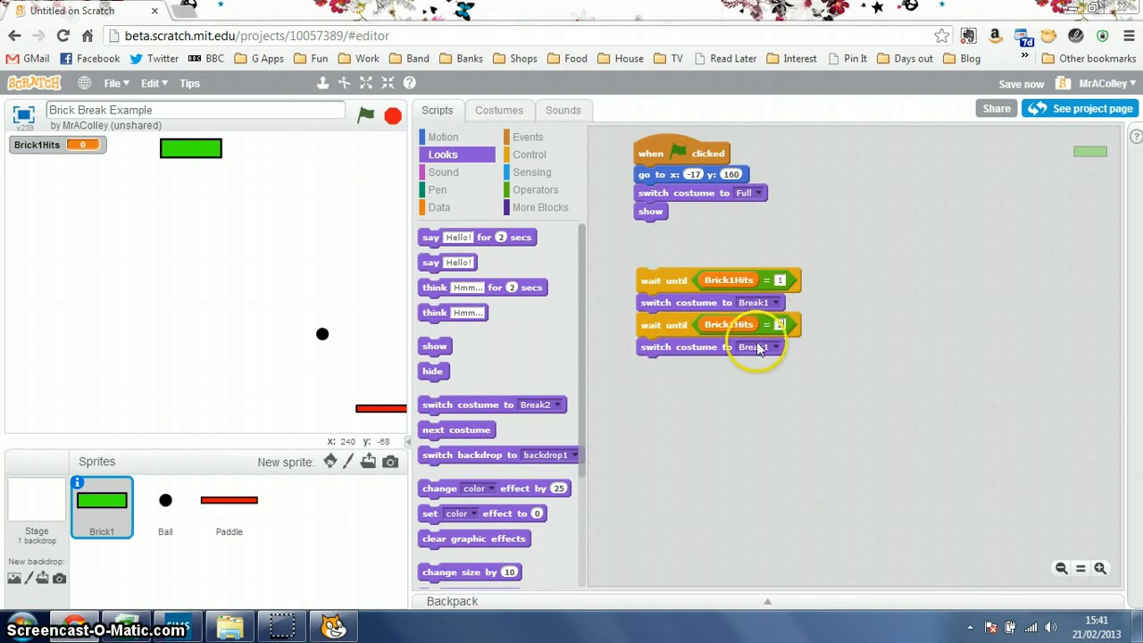
Duplicate the wait-and-switch pair for Break2 at two hits, and copy again for three.
left_click(774, 347)
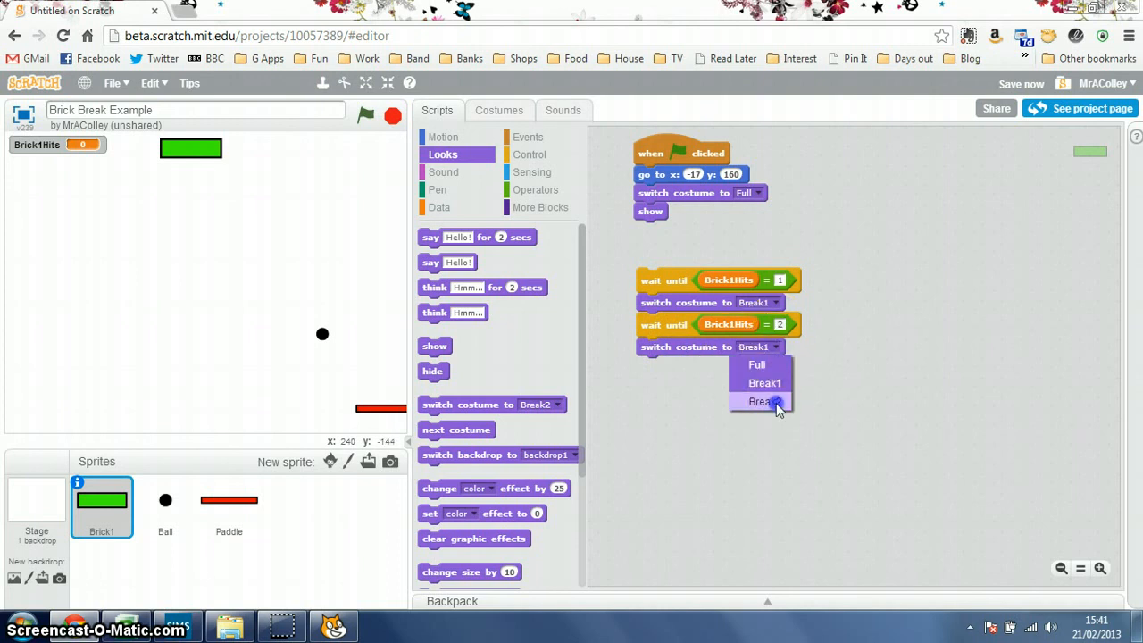
left_click(763, 401)
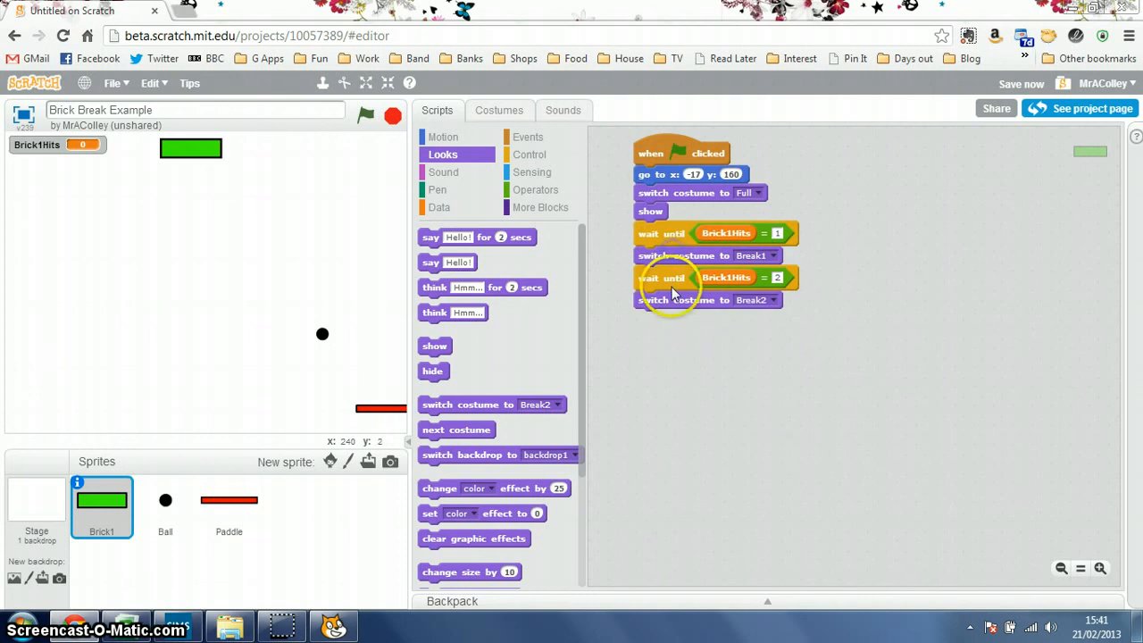
right_click(665, 277)
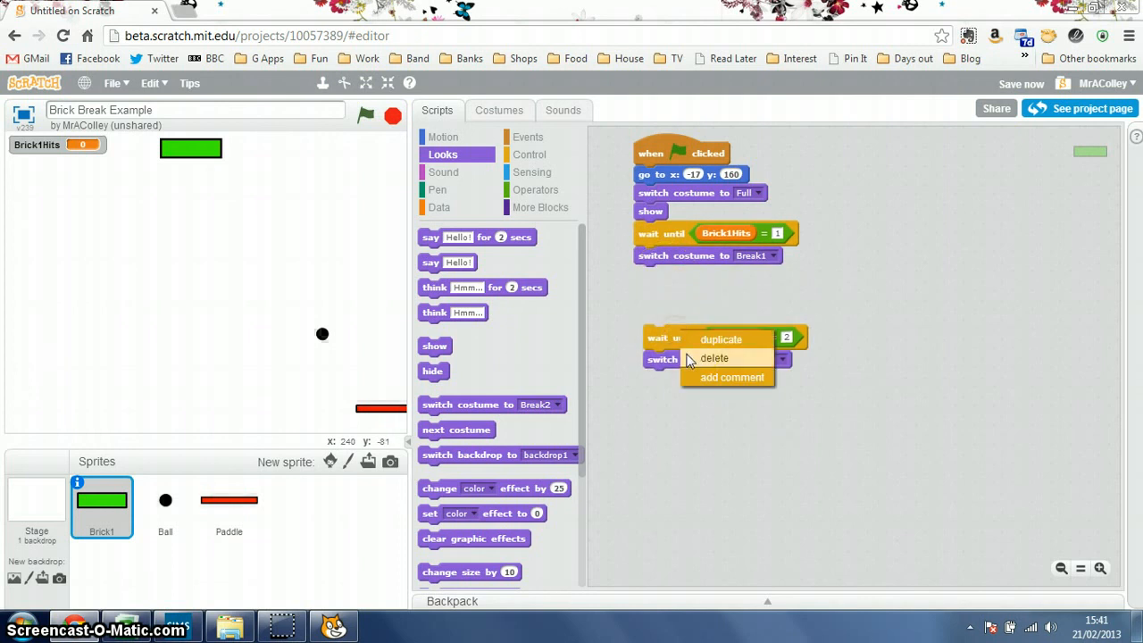
left_click(721, 338)
type("3")
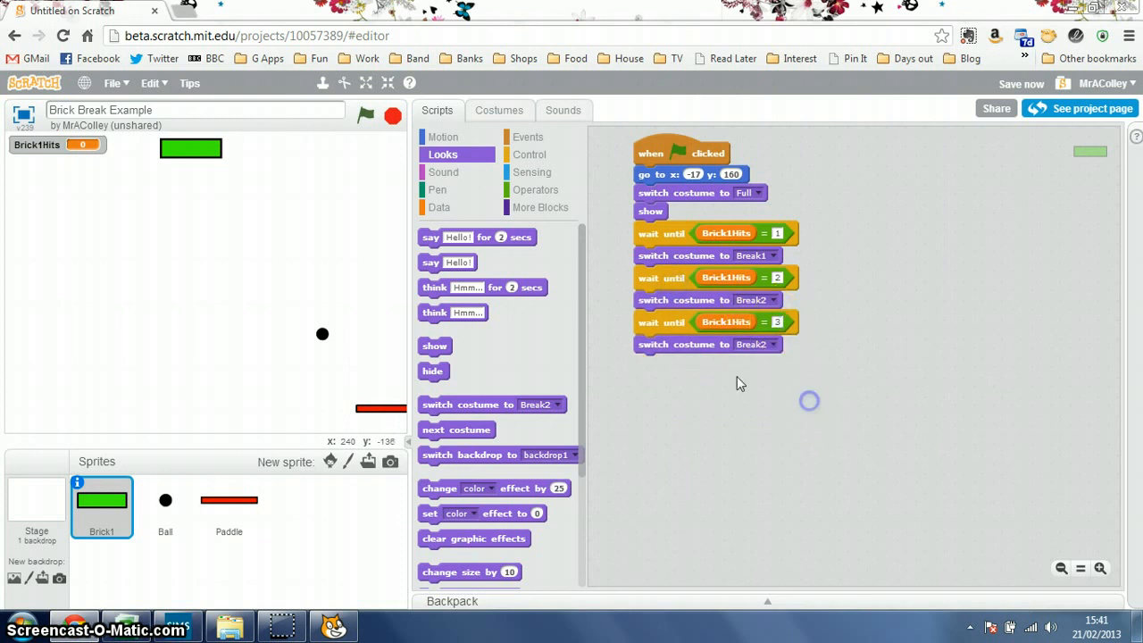
Replace the final costume switch with a 'hide' block after the three-hit wait.
left_click_drag(708, 344, 576, 386)
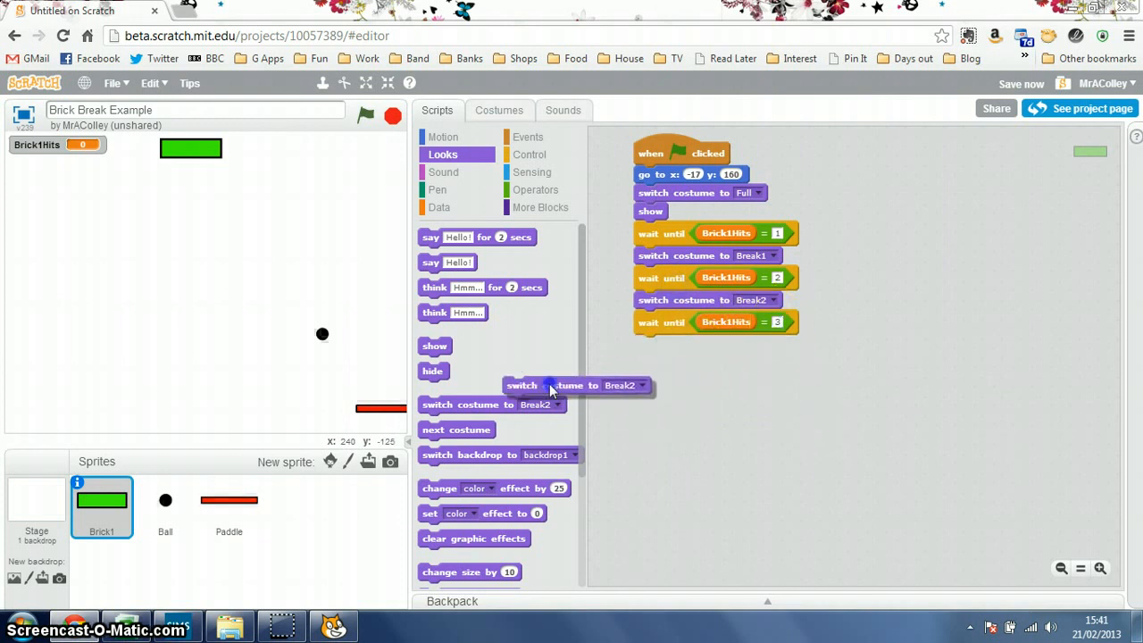
left_click_drag(432, 370, 643, 351)
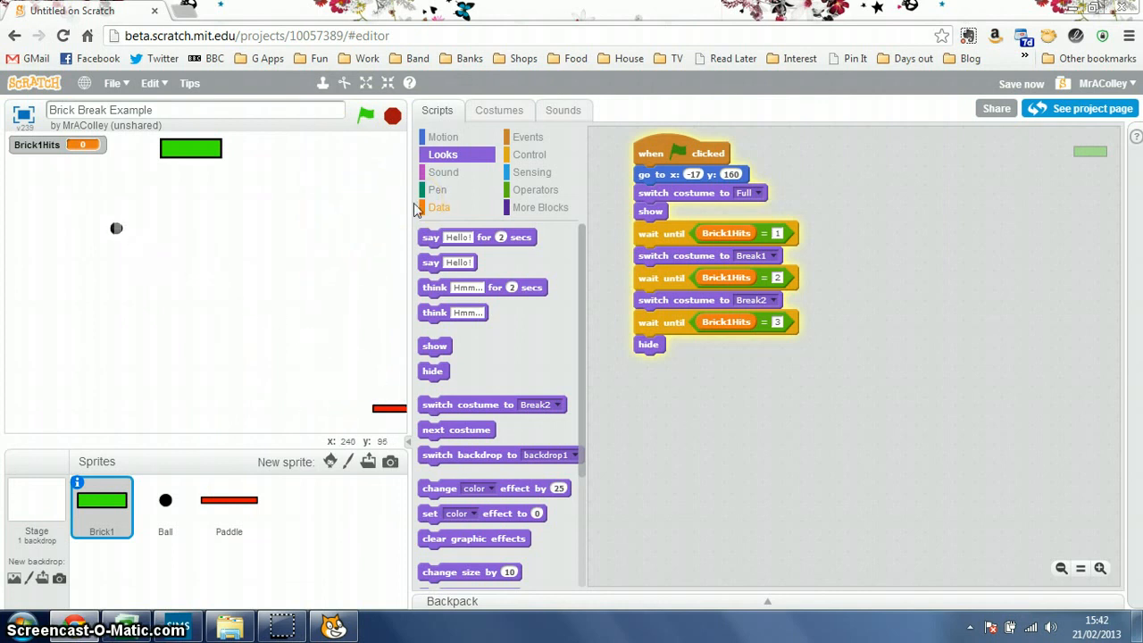
Restart the game and play until Brick1Hits reaches 2 and the brick shows Break2.
left_click(392, 116)
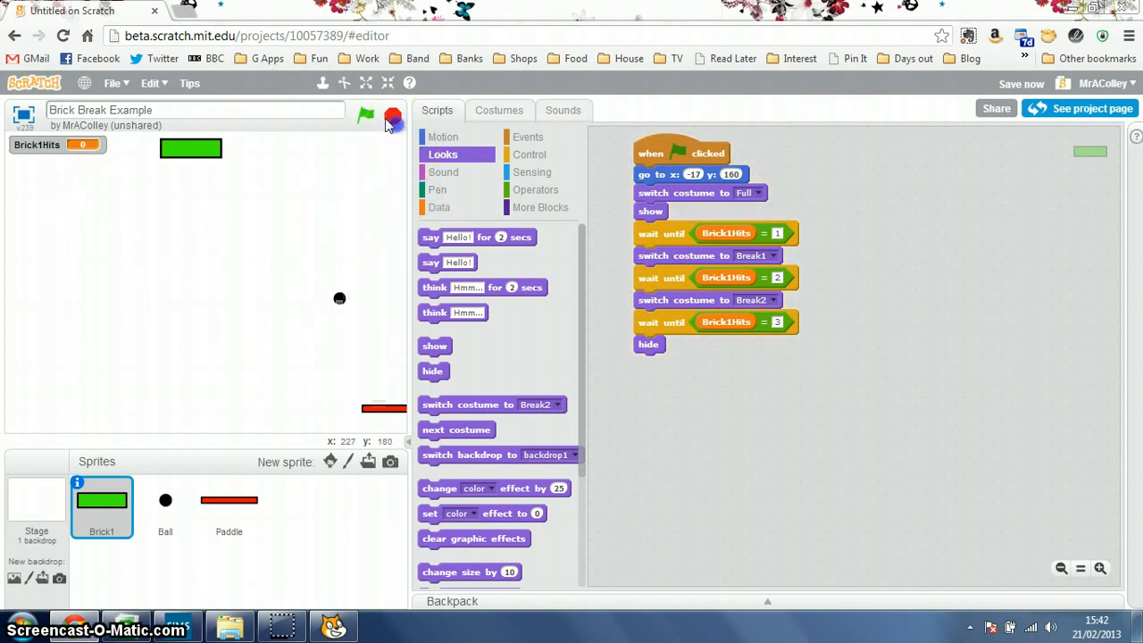
left_click(365, 116)
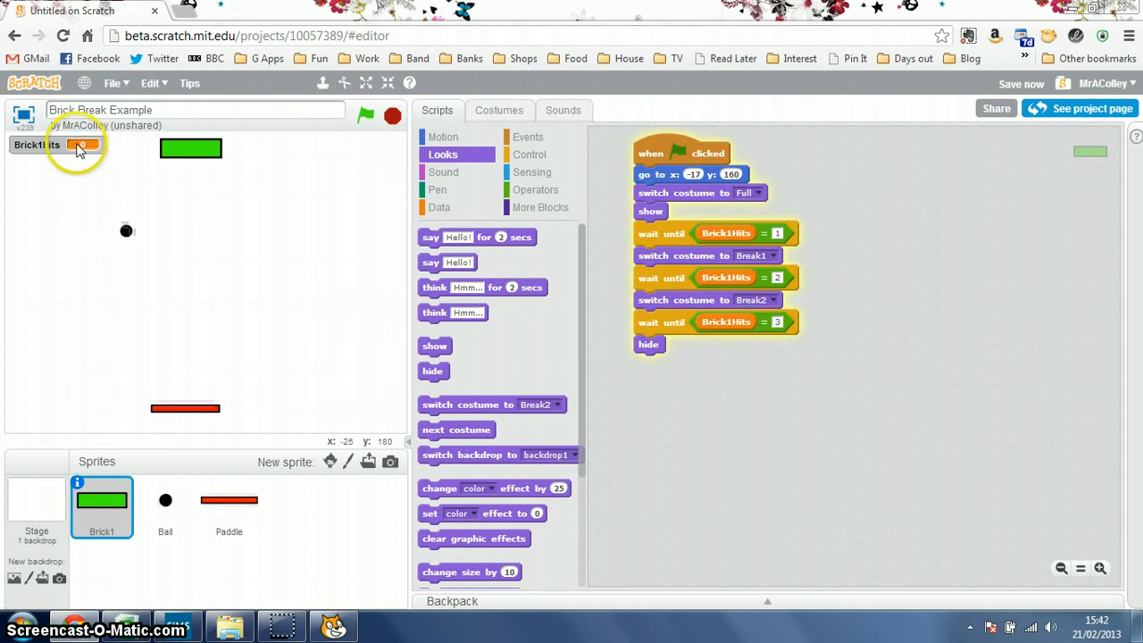
left_click(365, 116)
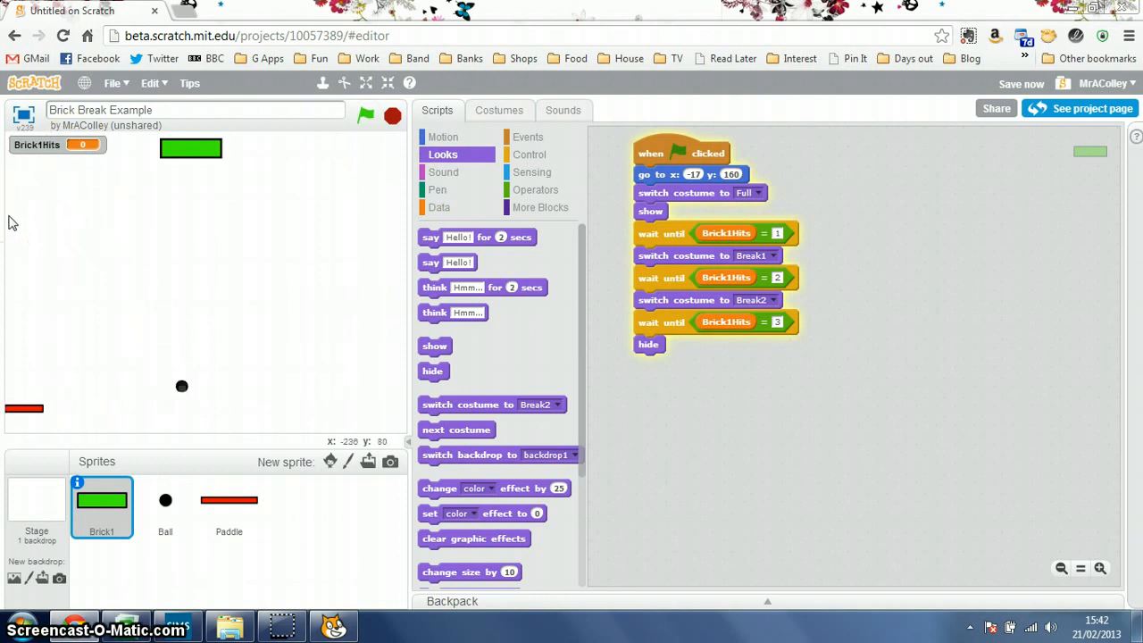
mouse_move(317, 175)
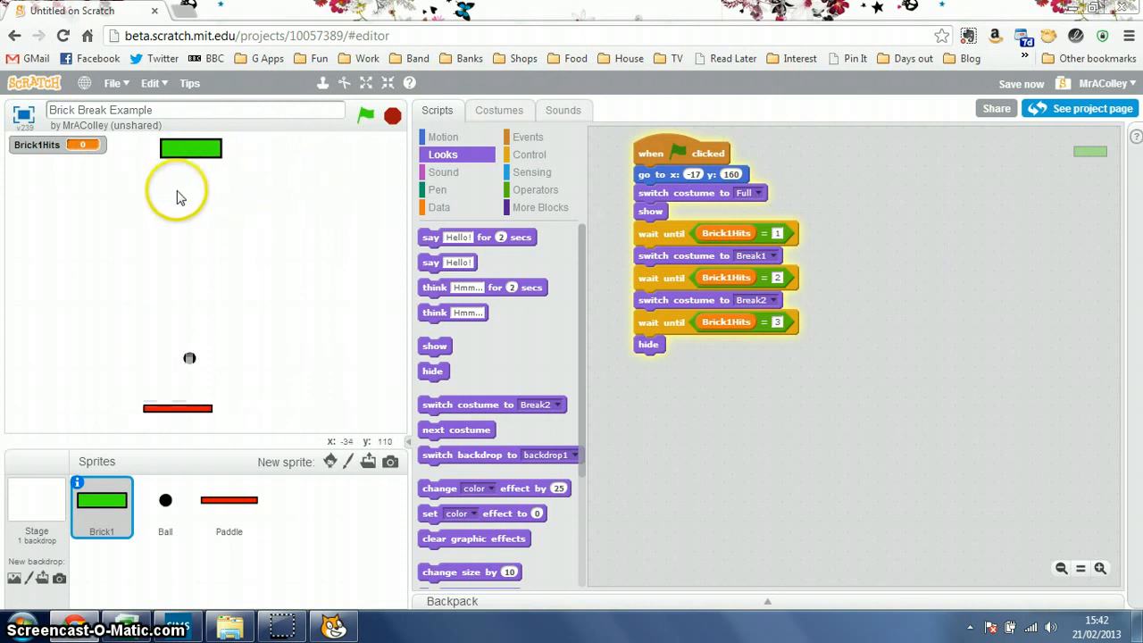
left_click(365, 116)
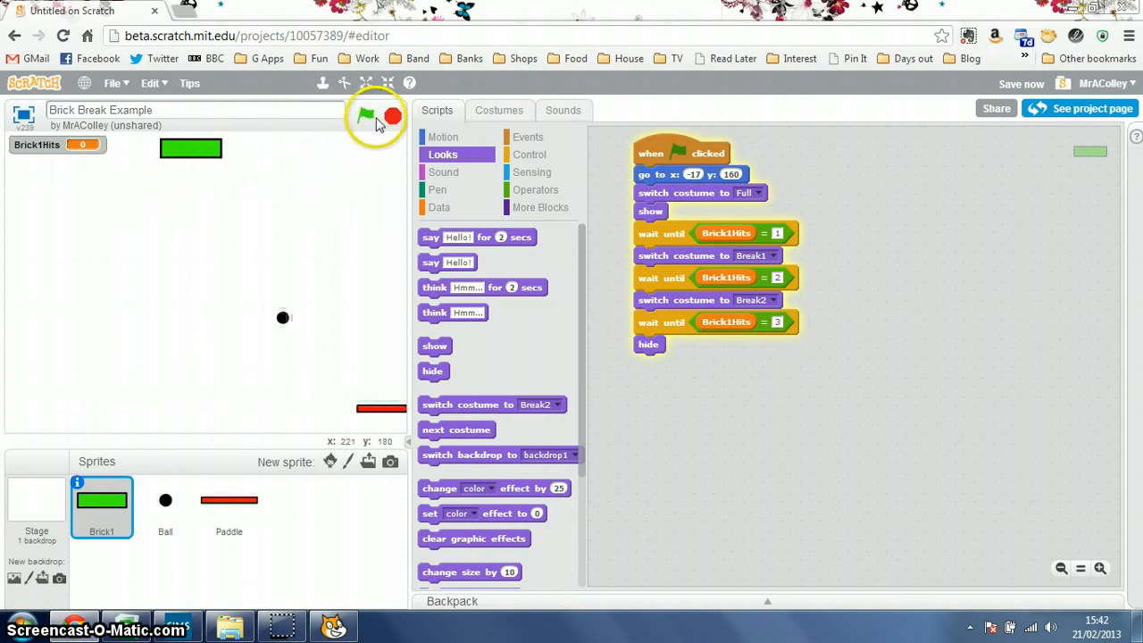
left_click(365, 117)
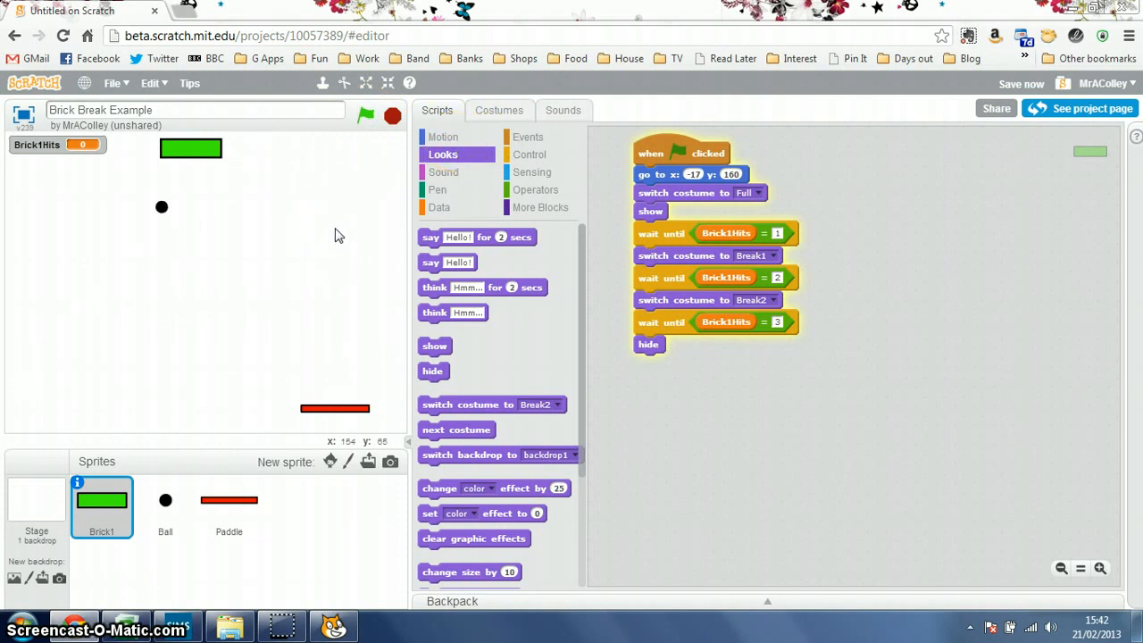
left_click(365, 116)
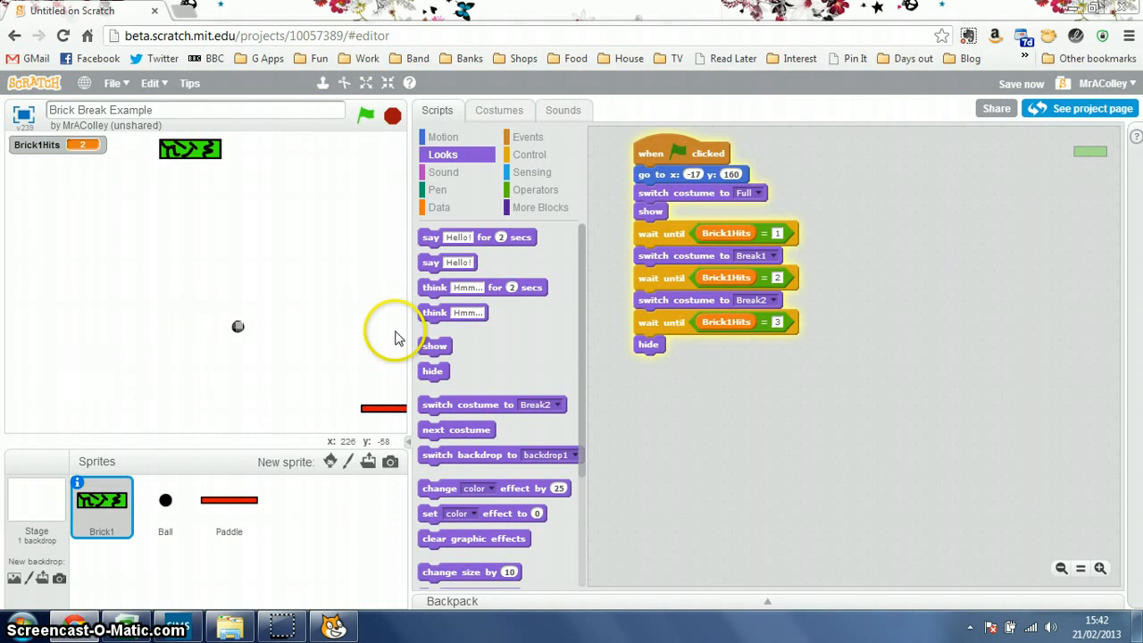
mouse_move(242, 324)
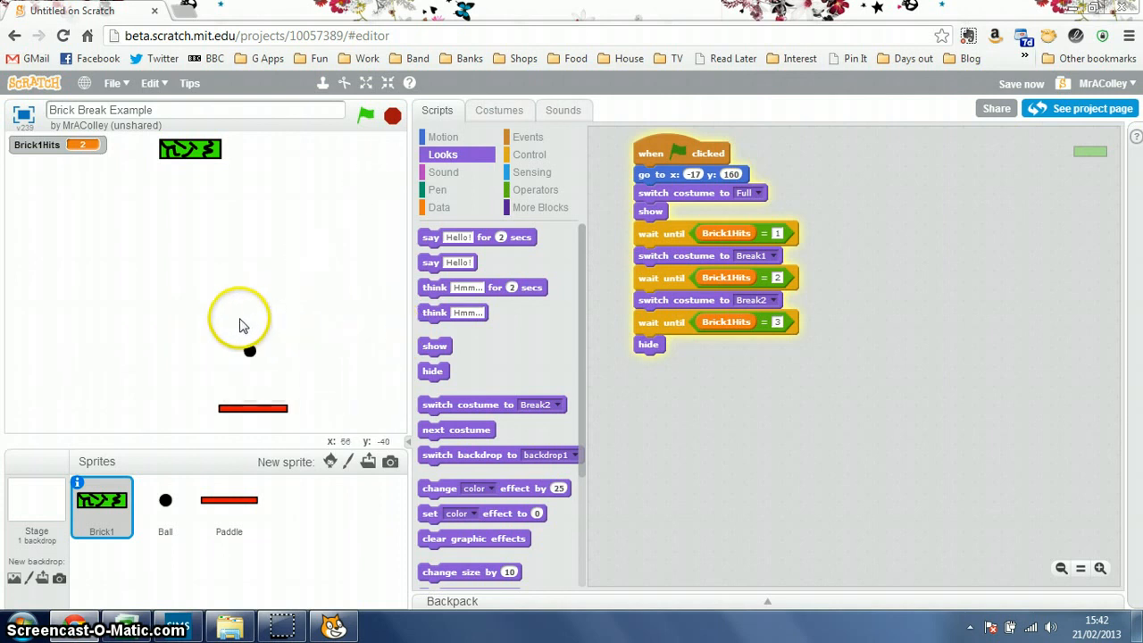